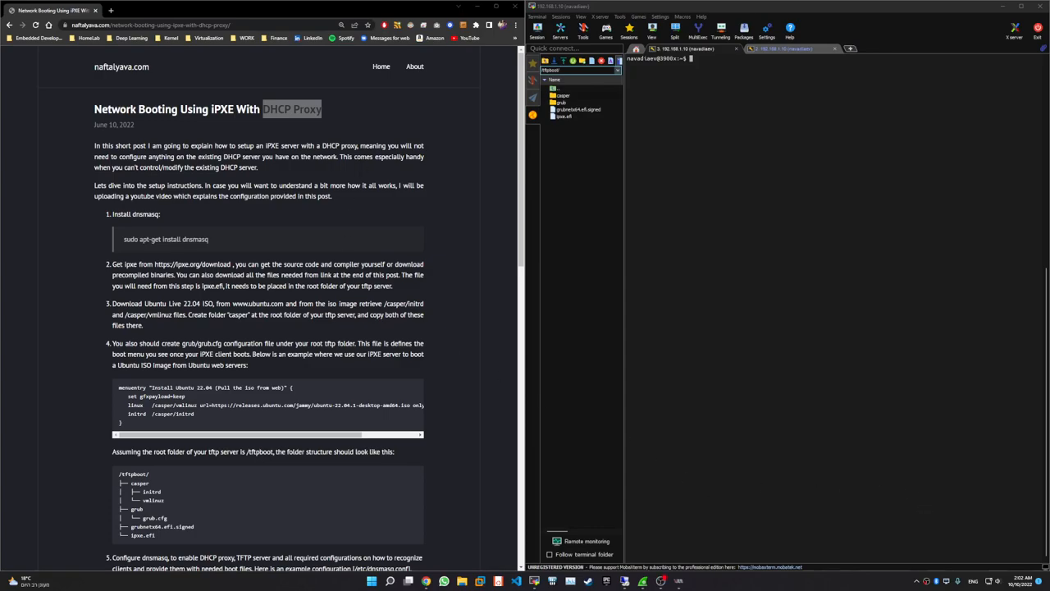
Highlight the blog title and 'DHCP Proxy', scroll the post, then bring up the ubuntu22.04 console.
left_click(150, 128)
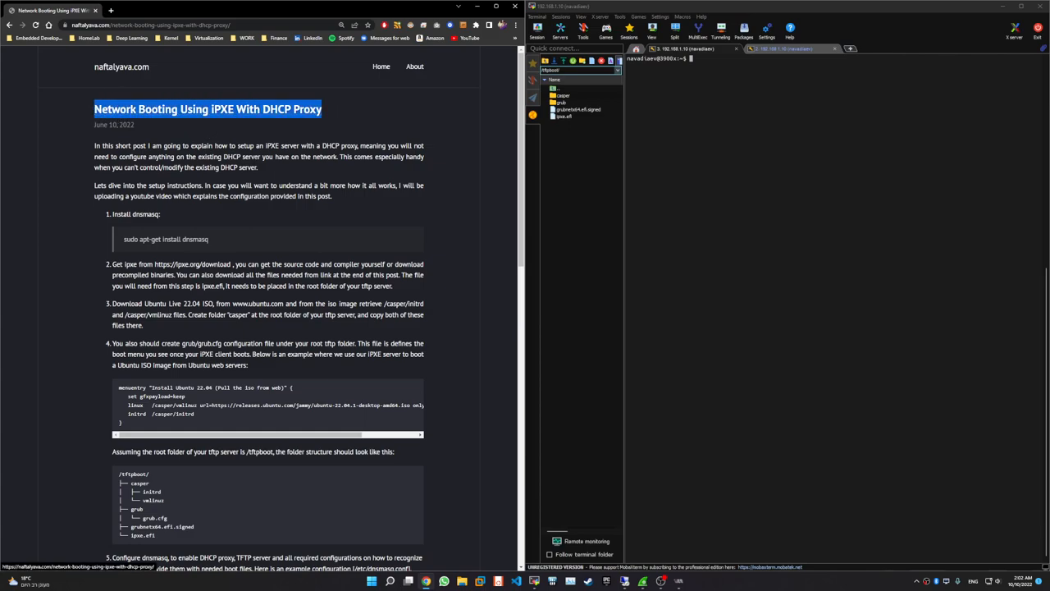
mouse_move(81, 254)
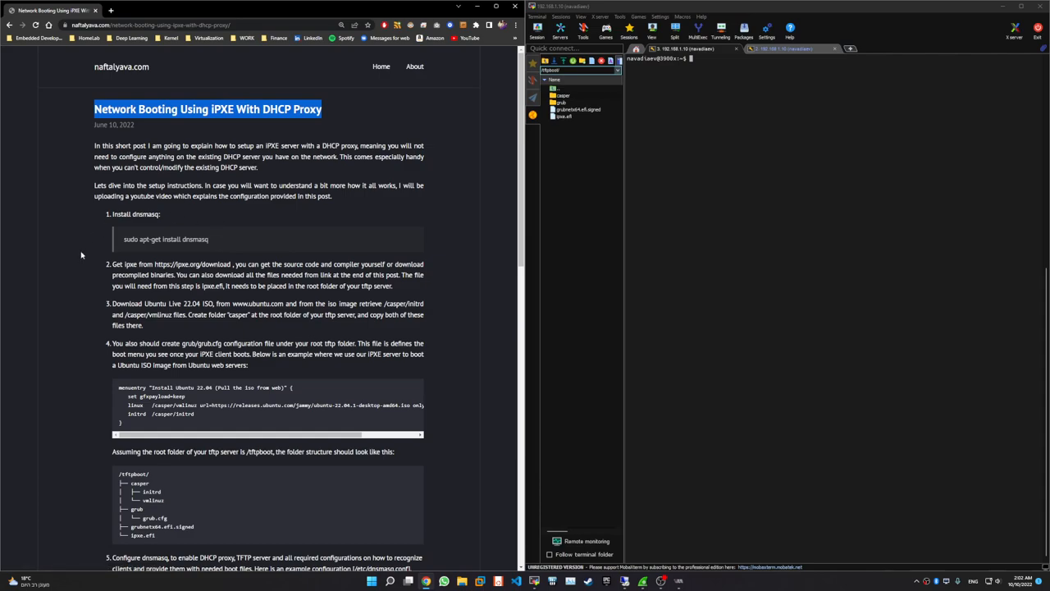
mouse_move(148, 206)
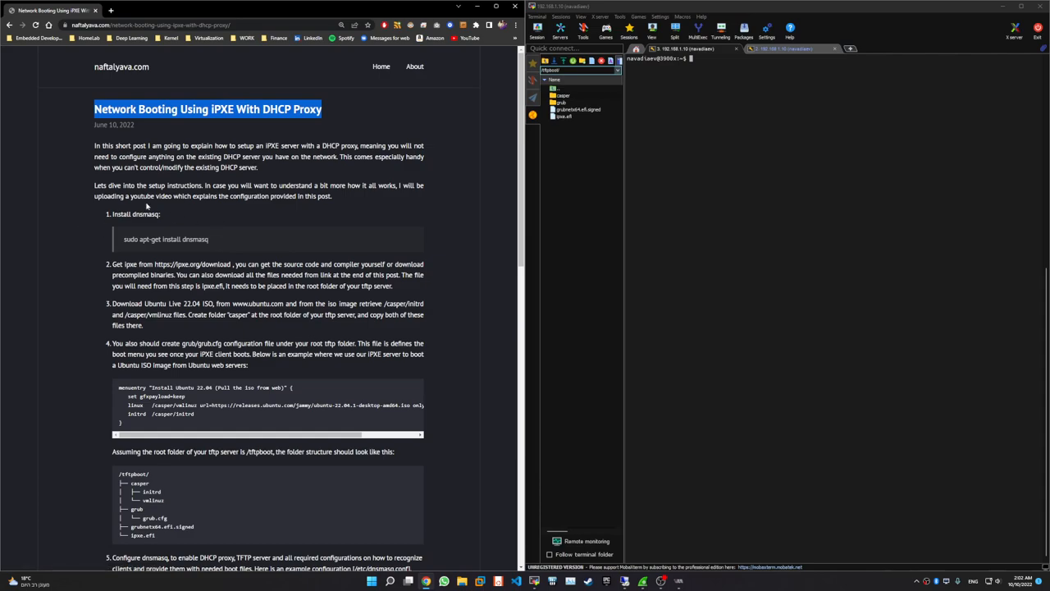
mouse_move(140, 211)
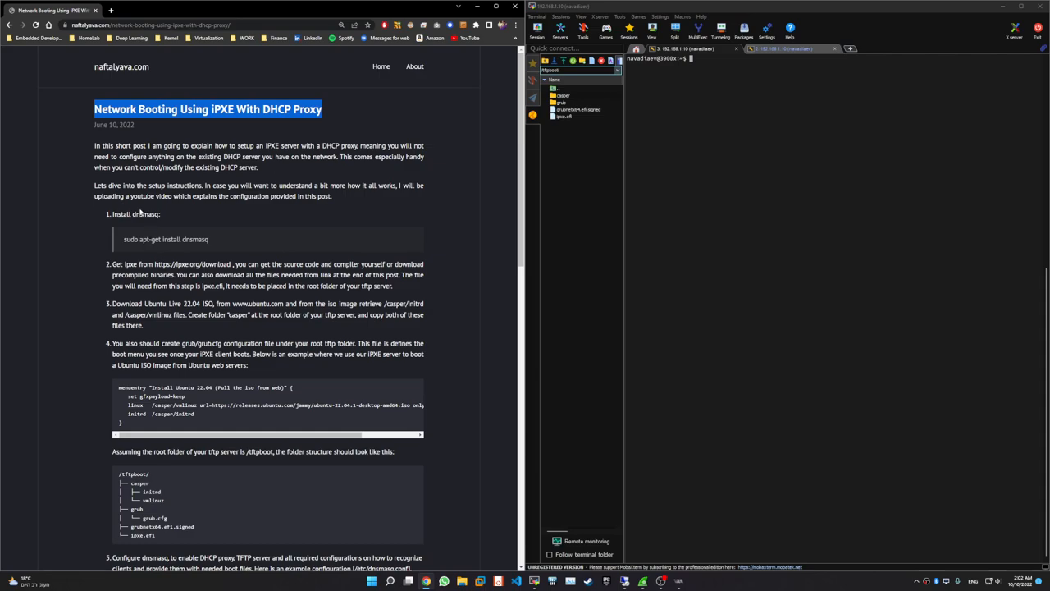
scroll("down", 3)
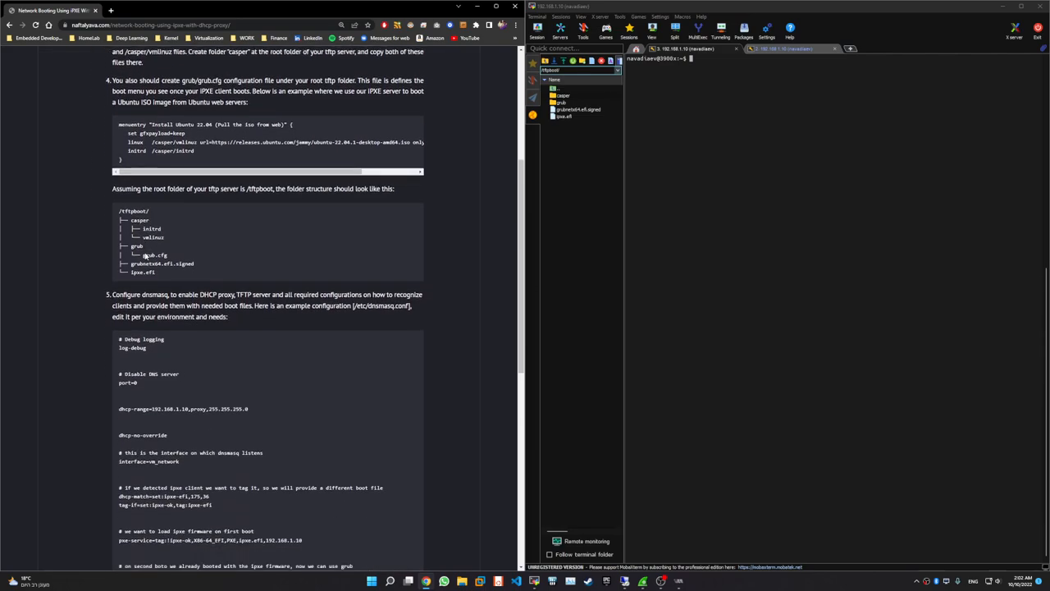
scroll("down", 3)
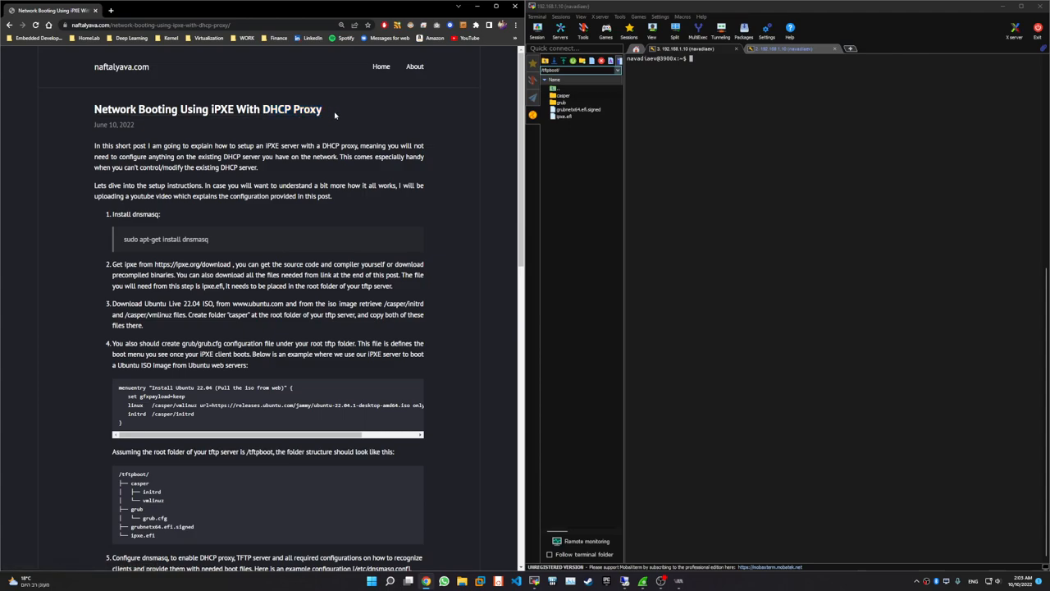
double_click(306, 109)
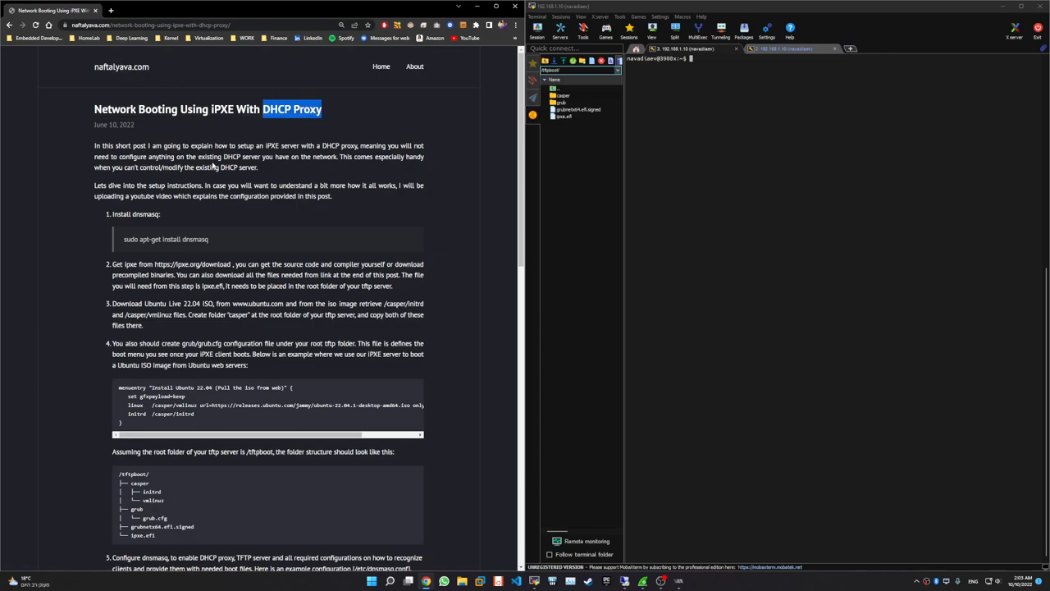
mouse_move(208, 285)
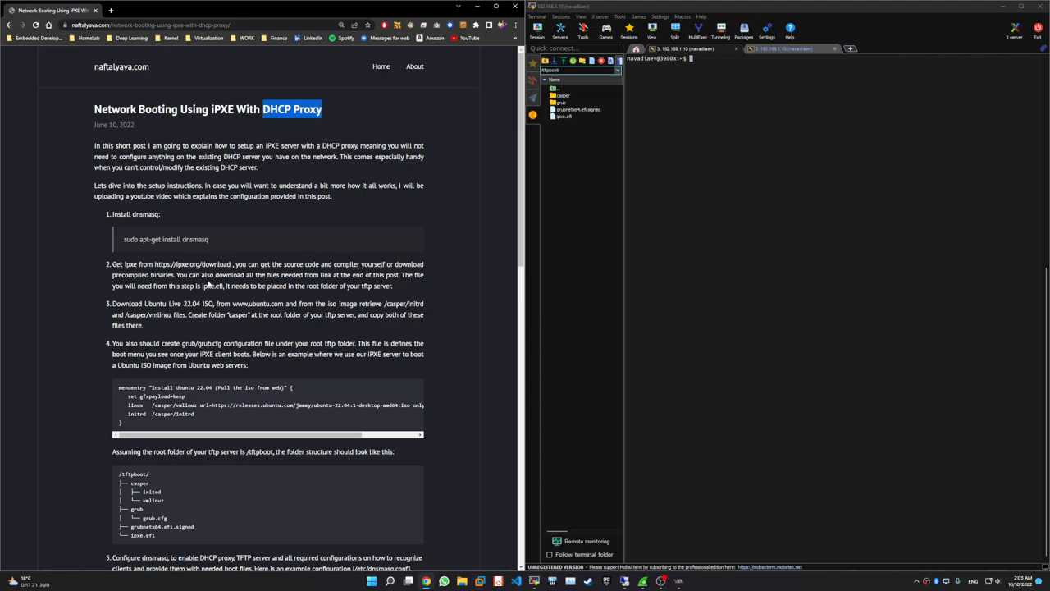
scroll("down", 3)
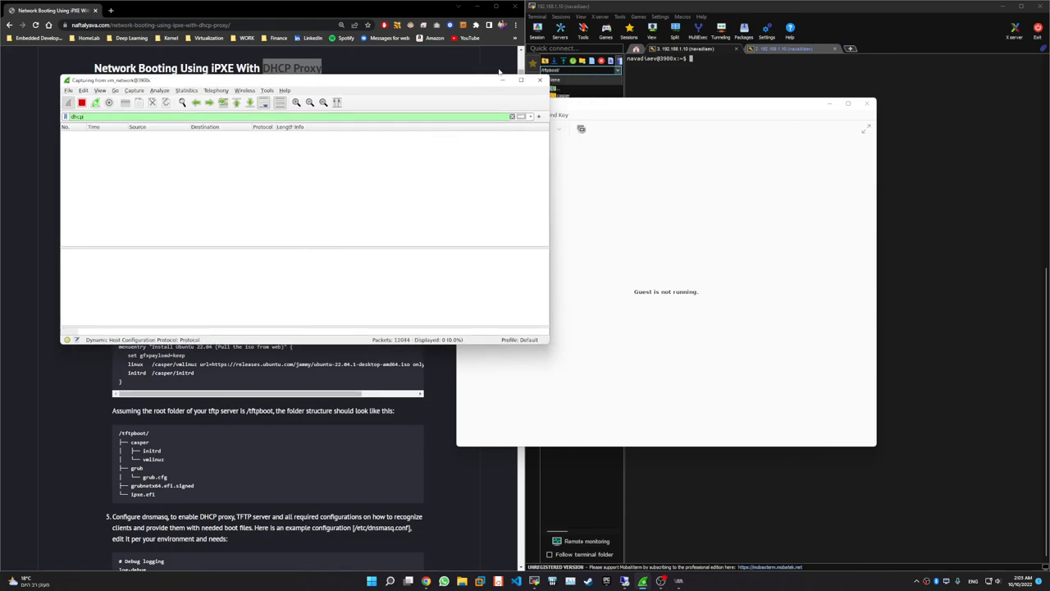
mouse_move(115, 125)
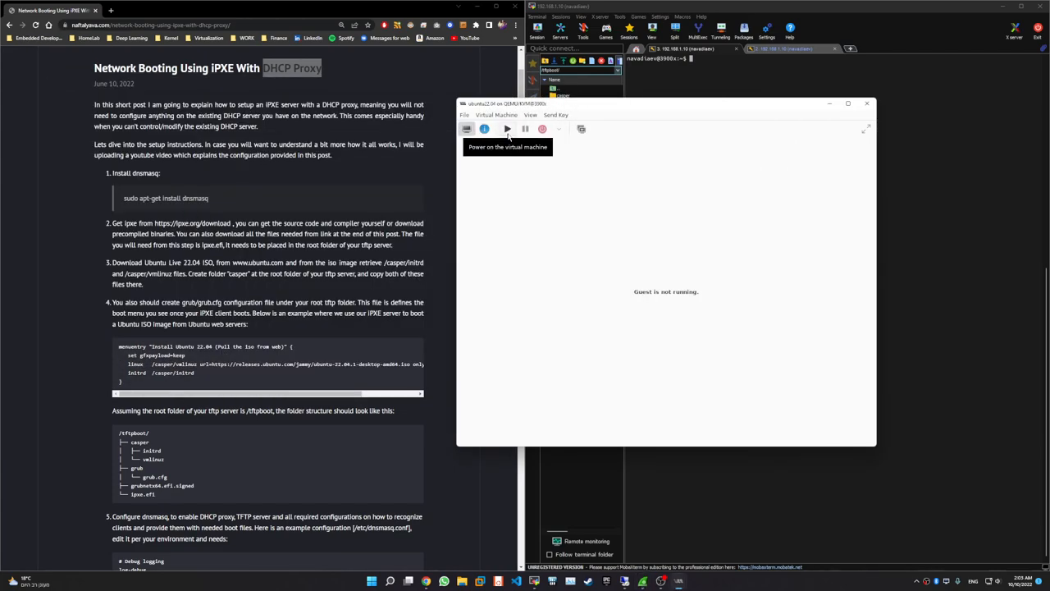
left_click(467, 129)
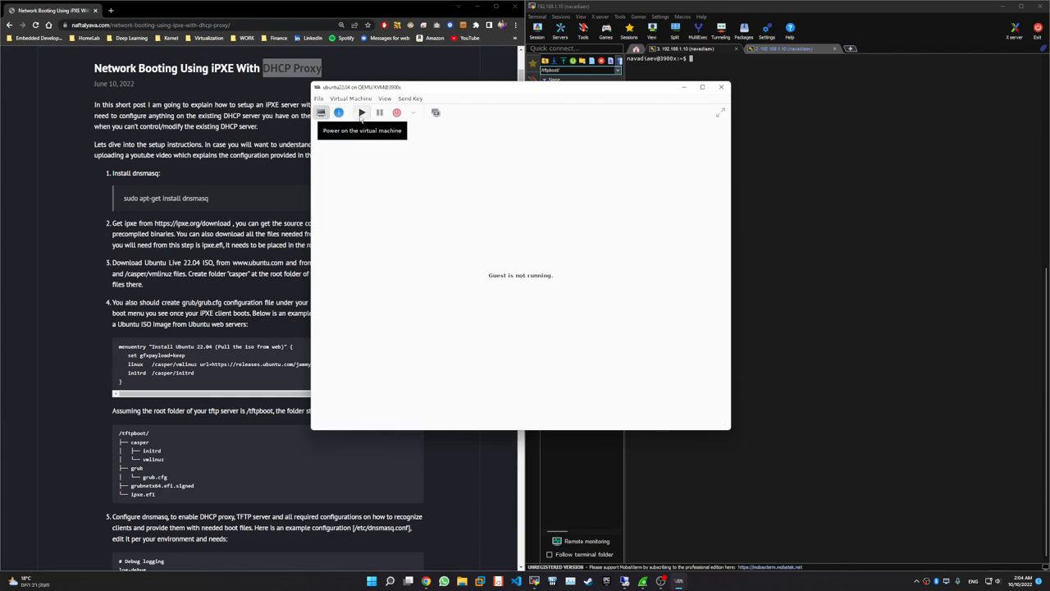
Power on the ubuntu22.04 VM so it network-boots to the 'Install Ubuntu Server 22.04' GRUB entry.
left_click(362, 112)
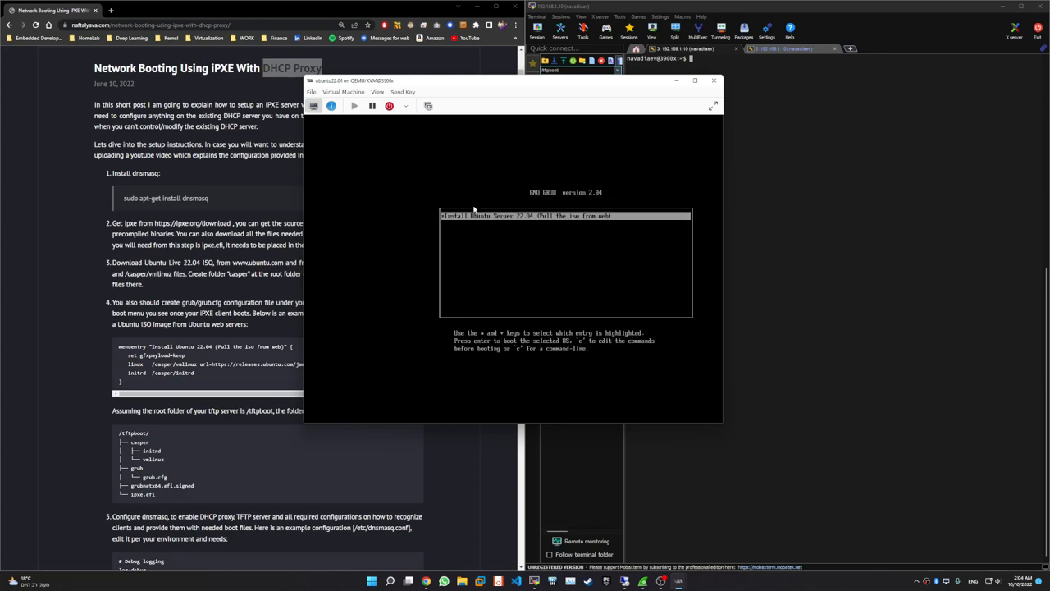
mouse_move(508, 231)
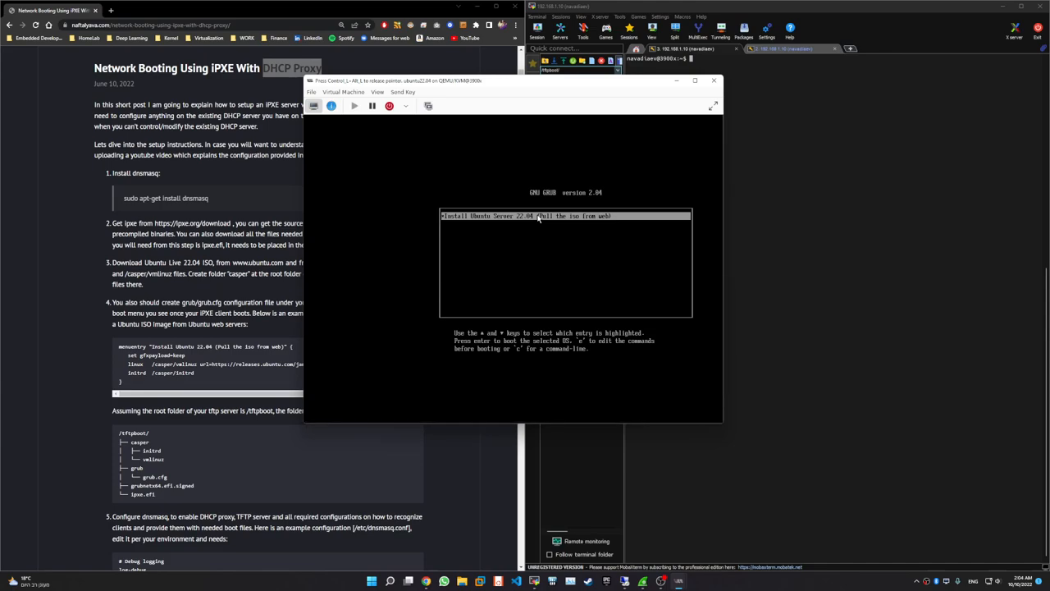
mouse_move(525, 299)
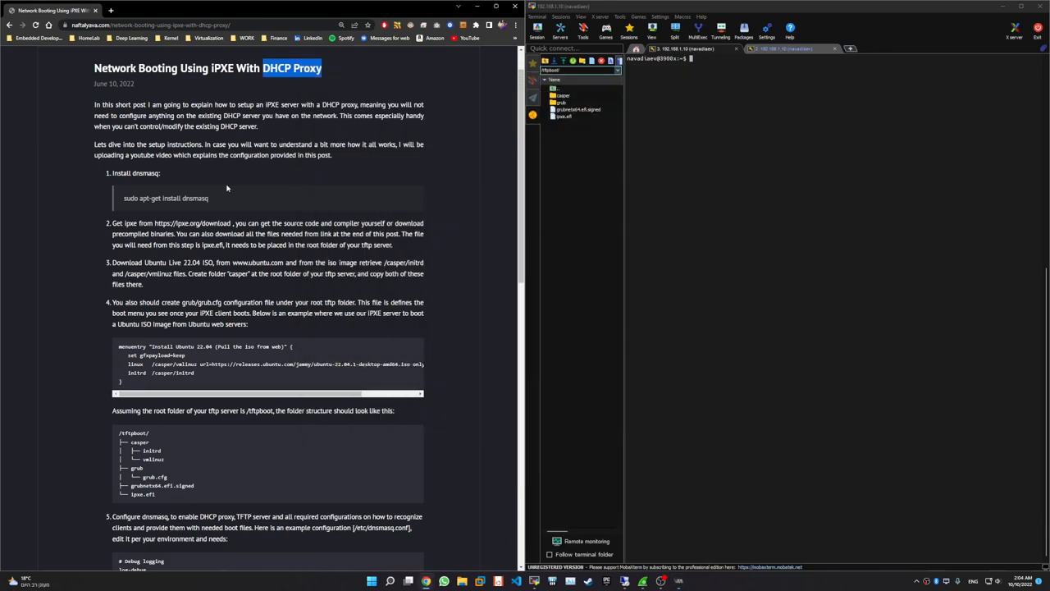
mouse_move(155, 188)
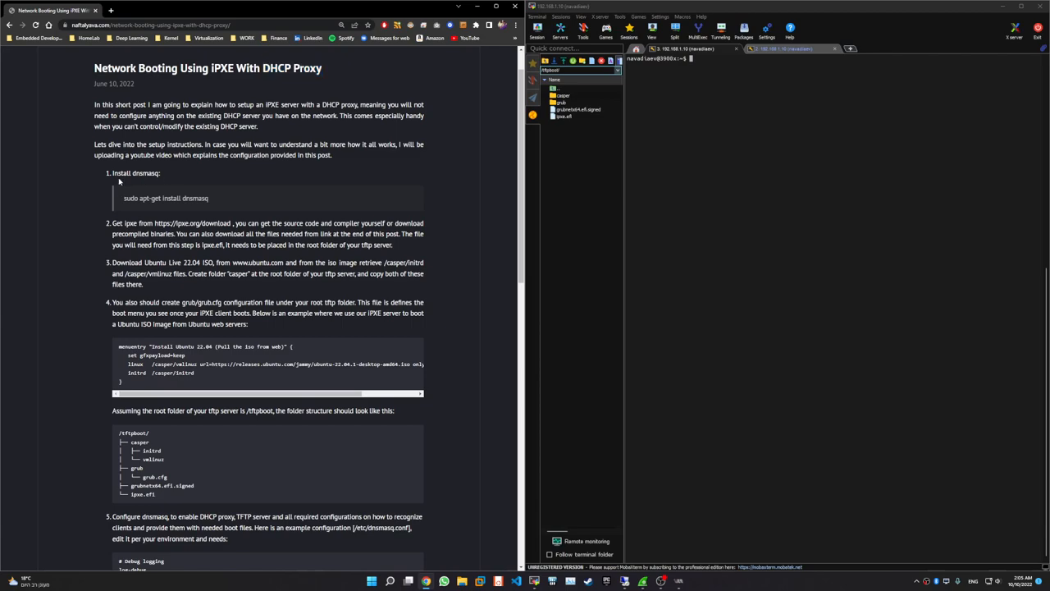
mouse_move(206, 207)
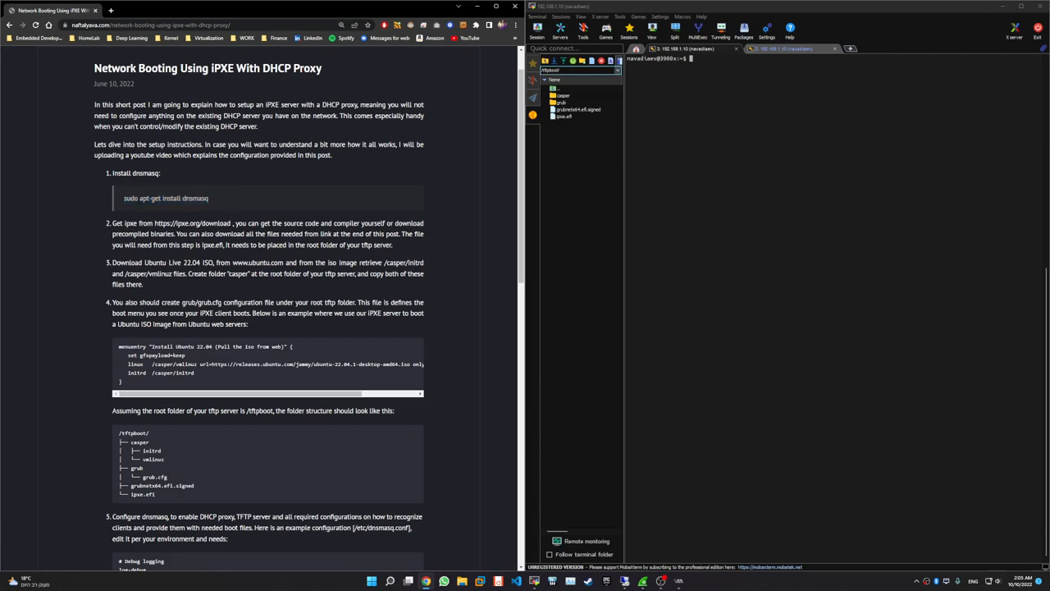
mouse_move(258, 166)
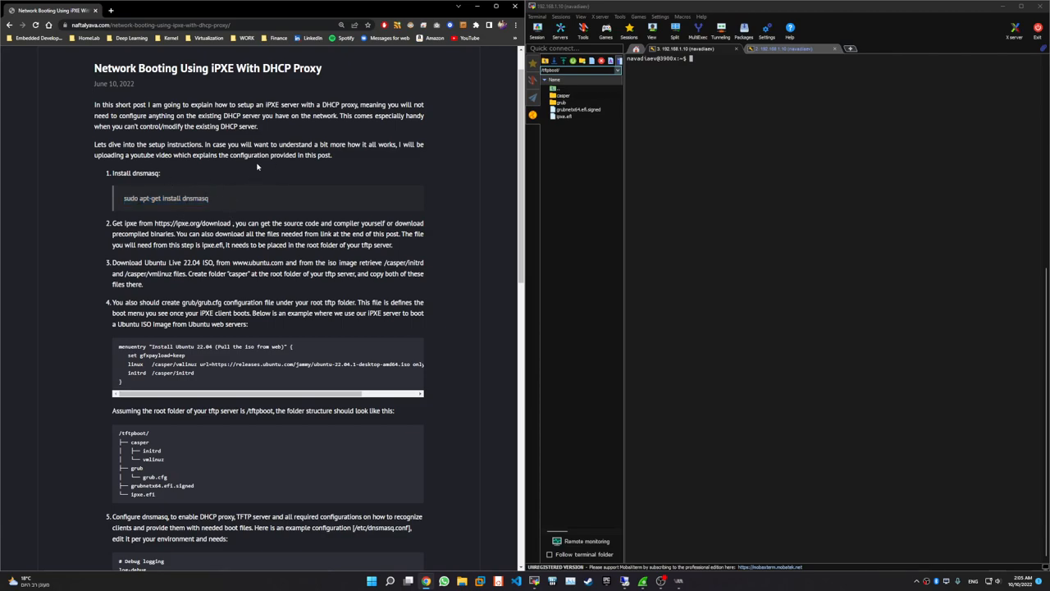
mouse_move(113, 228)
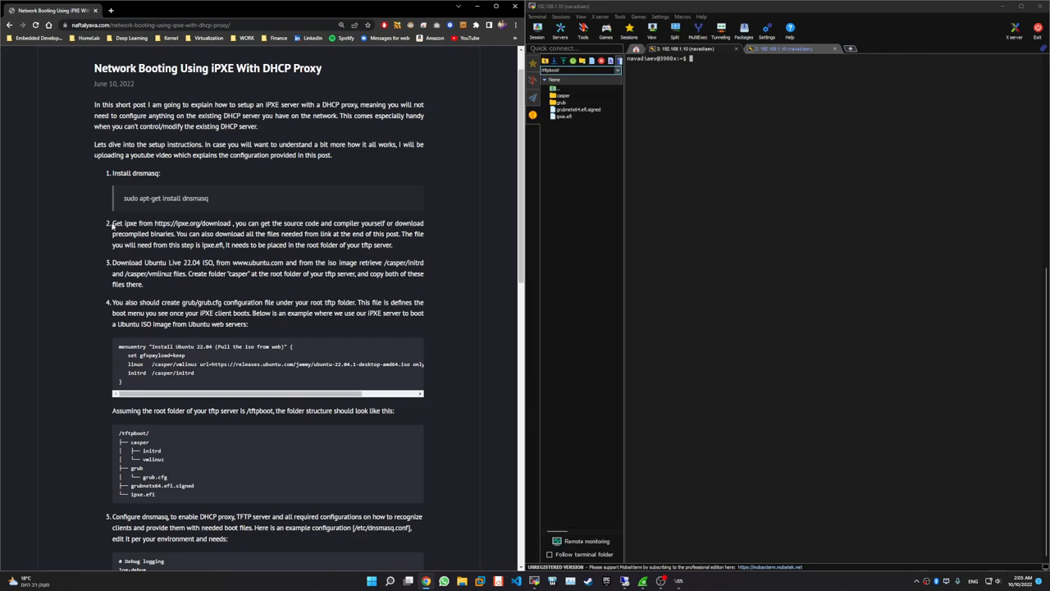
left_click_drag(112, 222, 410, 244)
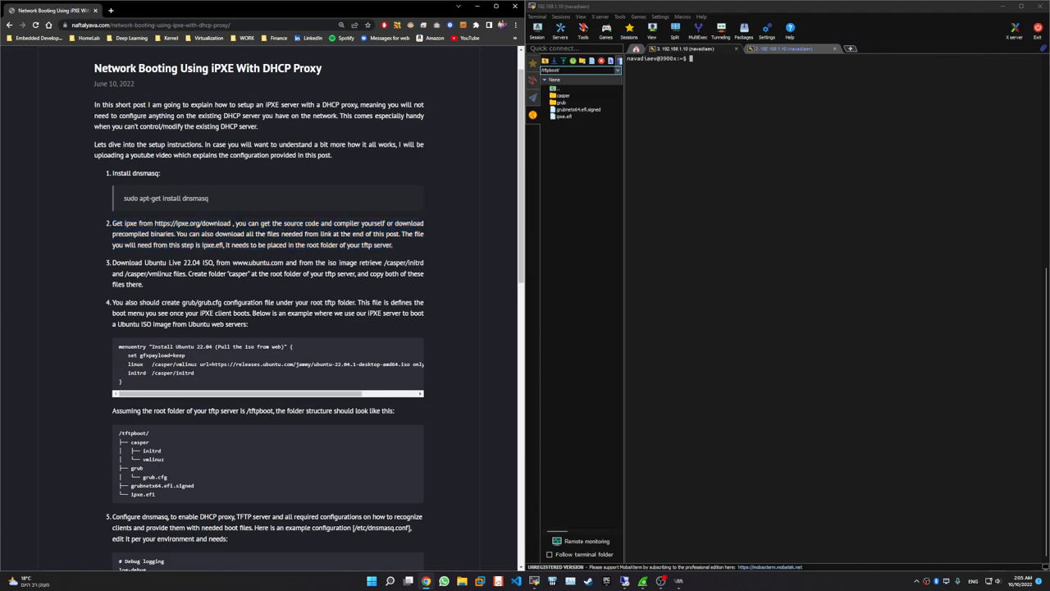
double_click(213, 244)
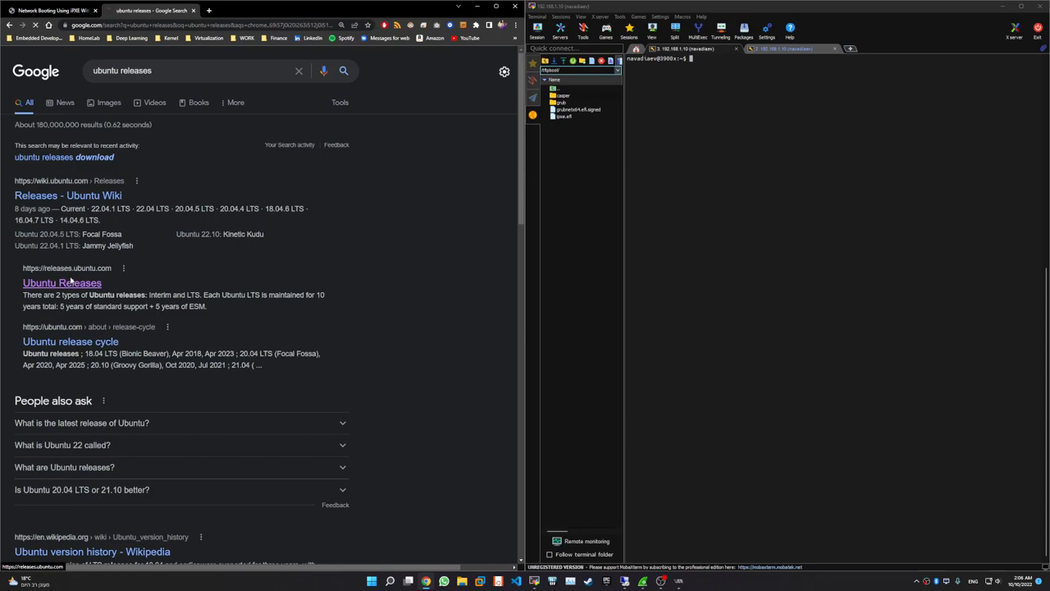
Browse Ubuntu Releases to the 22.04 folder listing the live-server ISO, then return to the blog.
left_click(62, 283)
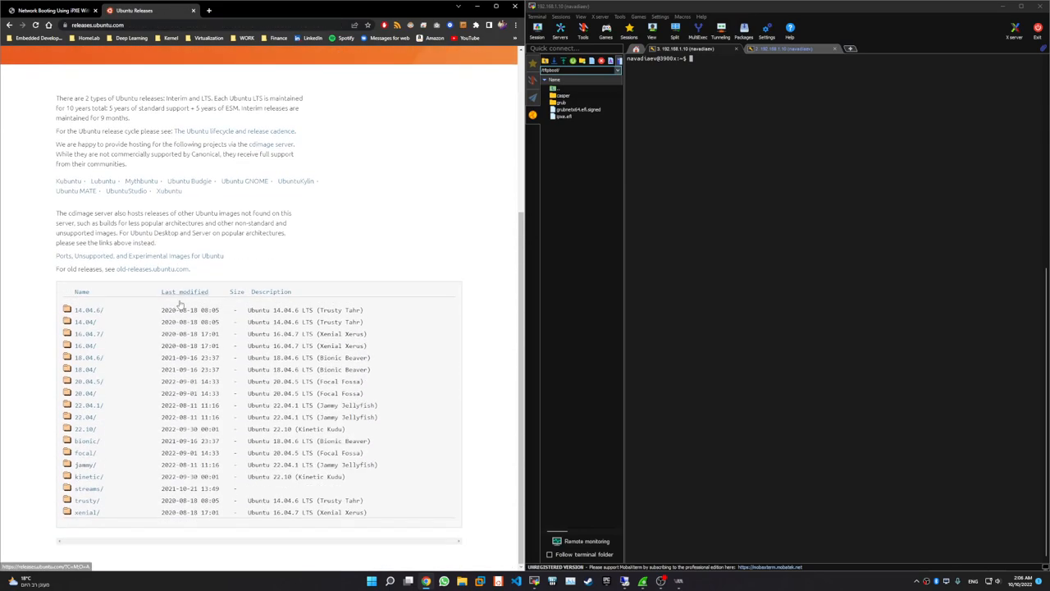
mouse_move(86, 417)
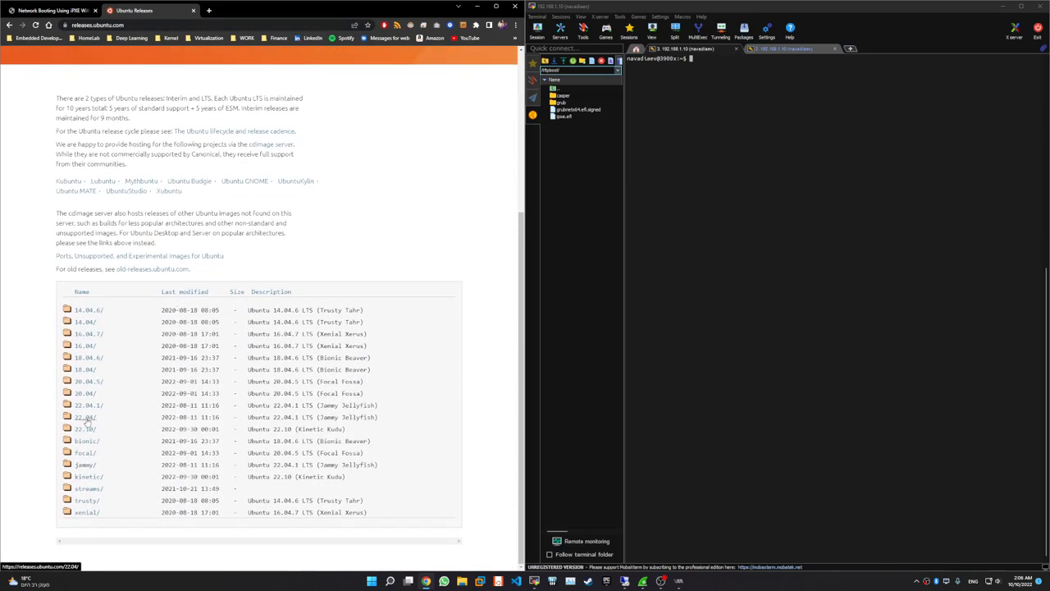
left_click(88, 417)
type("live")
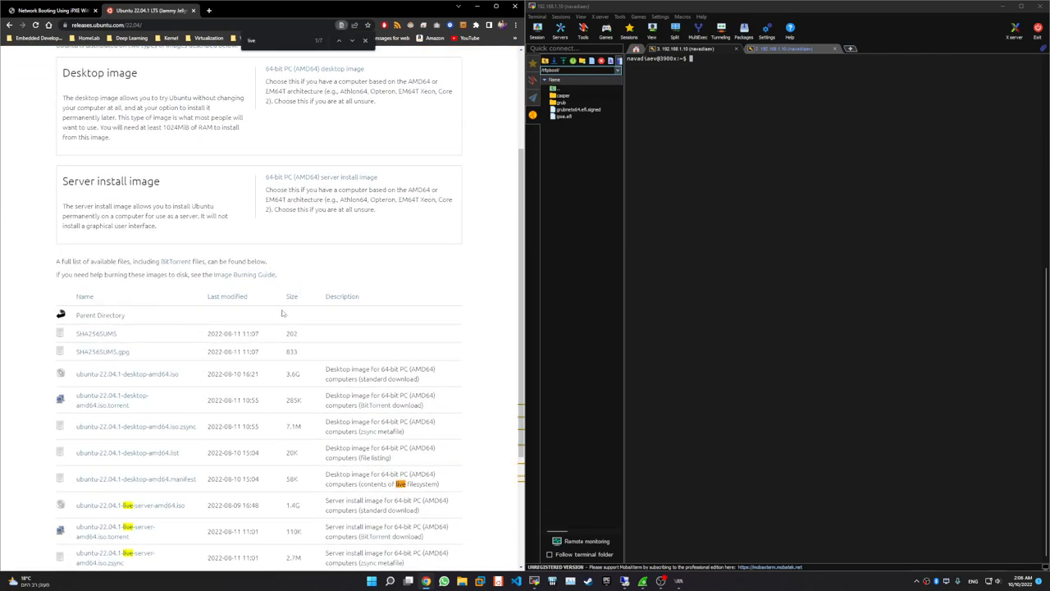
scroll("down", 3)
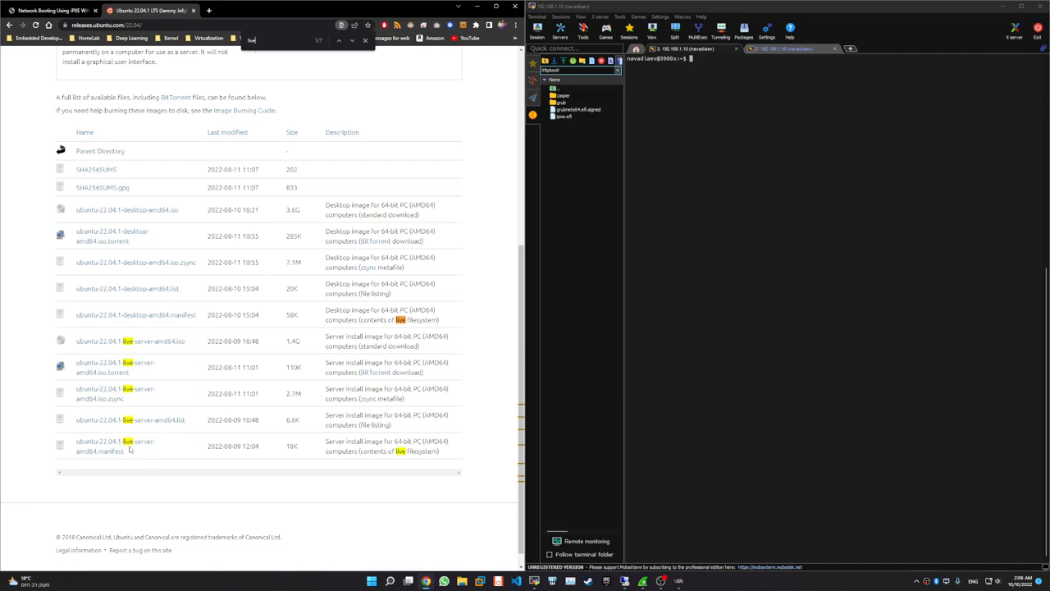
mouse_move(307, 369)
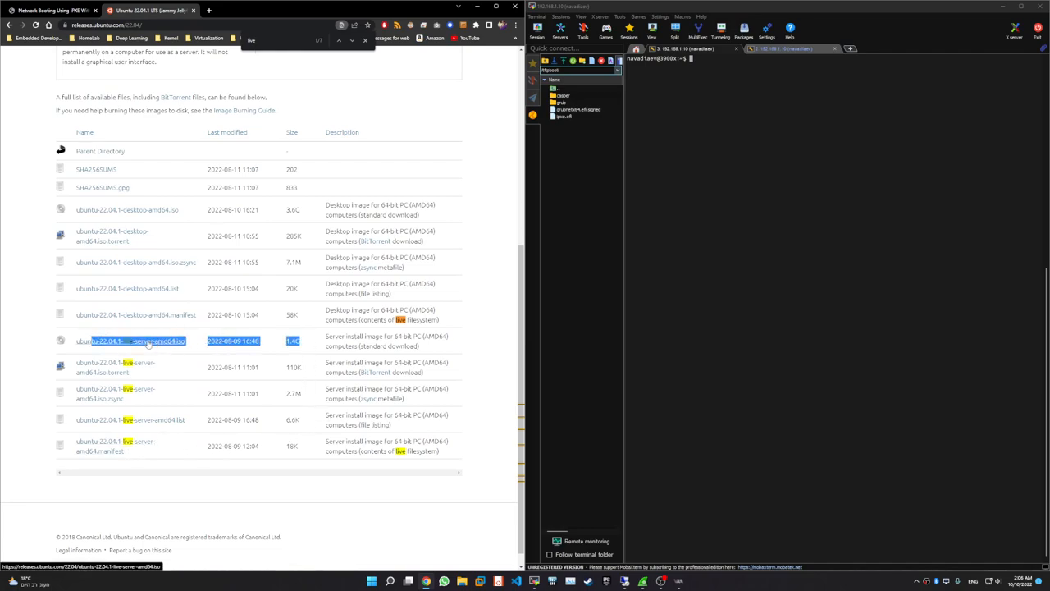
left_click(53, 9)
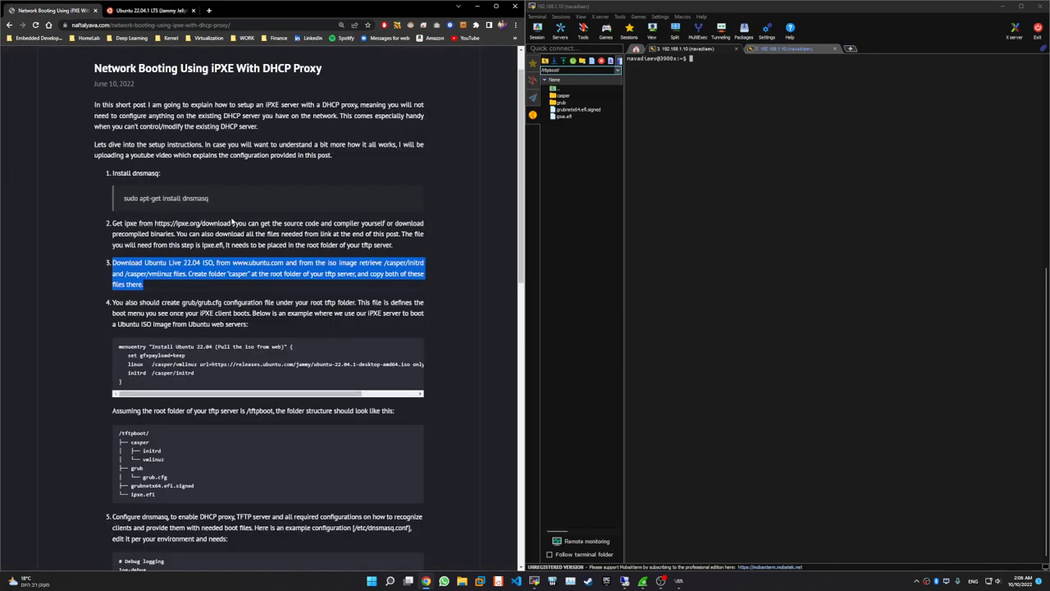
Clear the step 3 highlight and select the '/casper/initrd' path instead.
left_click(246, 221)
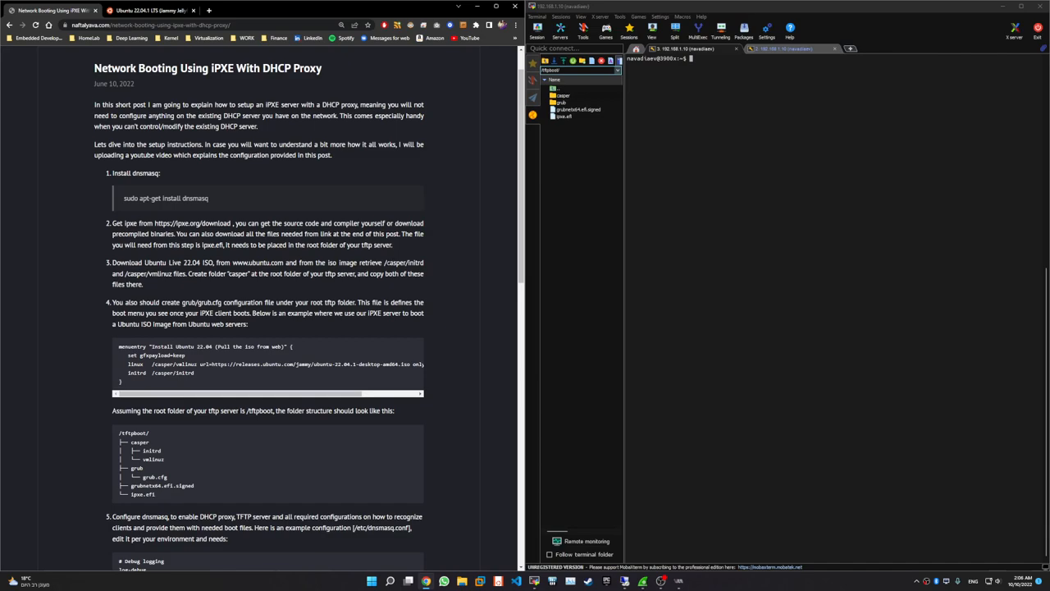
left_click_drag(113, 262, 383, 263)
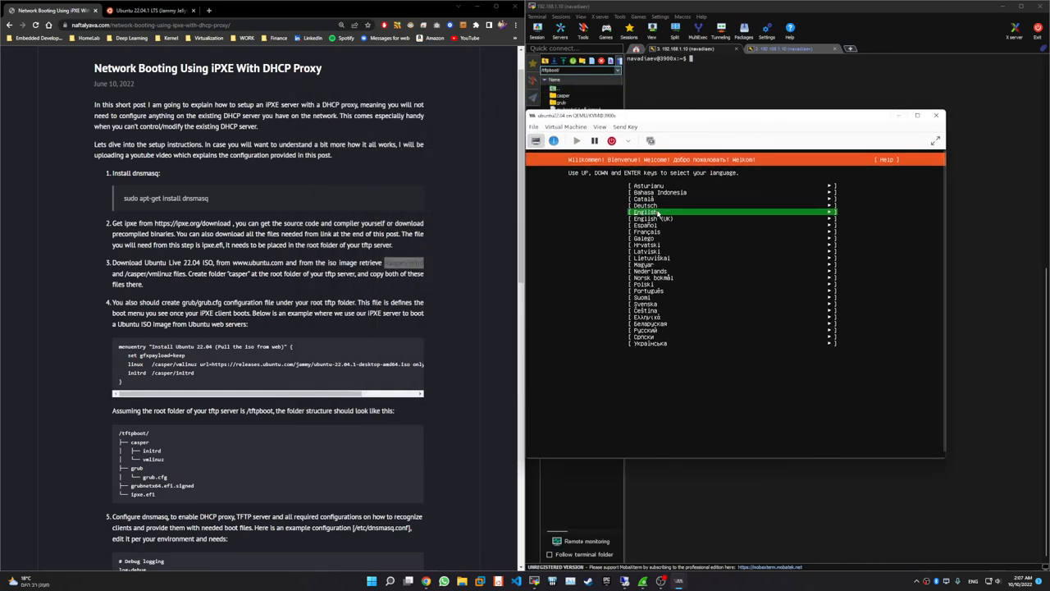
mouse_move(693, 248)
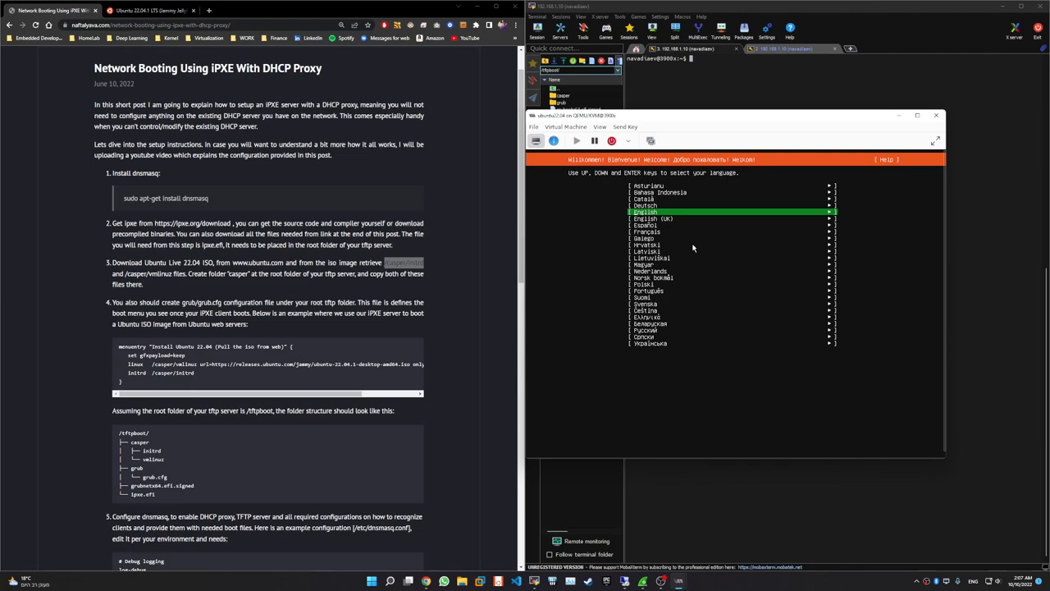
mouse_move(714, 282)
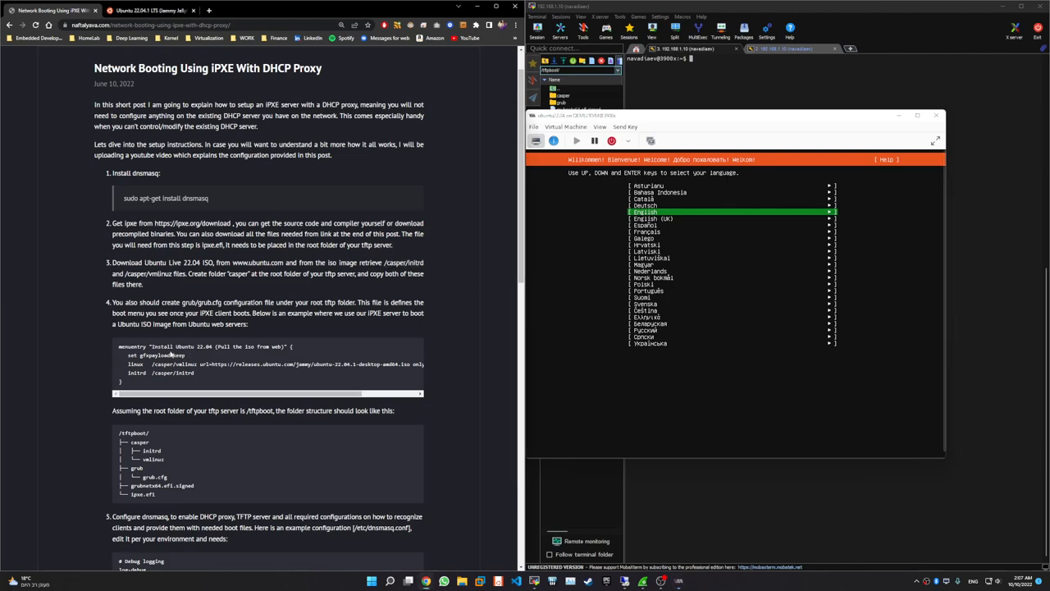
Highlight text in the blog's grub.cfg example while the installer waits at language selection.
left_click_drag(119, 347, 185, 363)
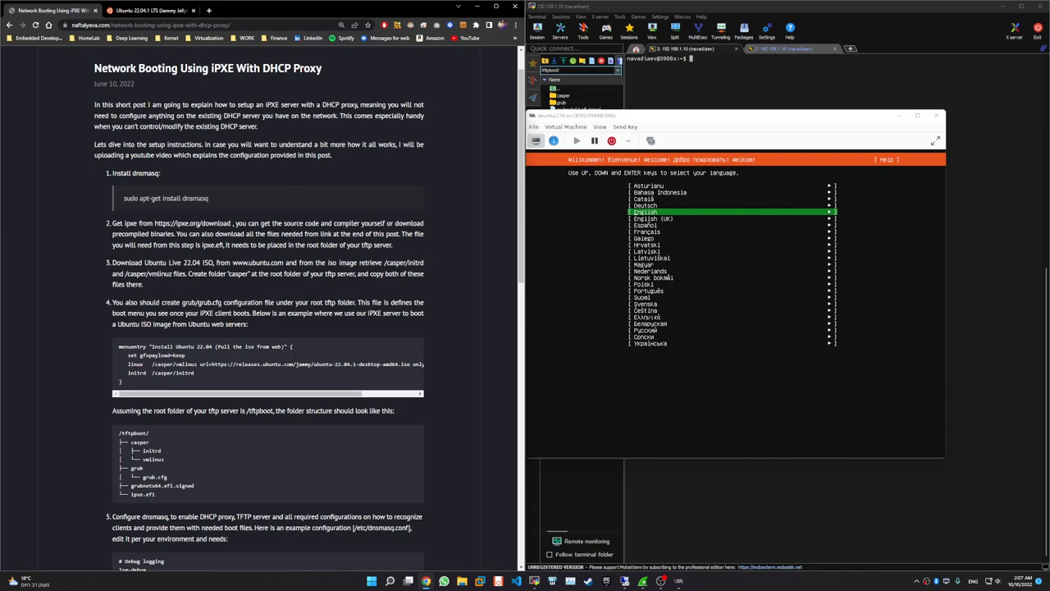
double_click(217, 346)
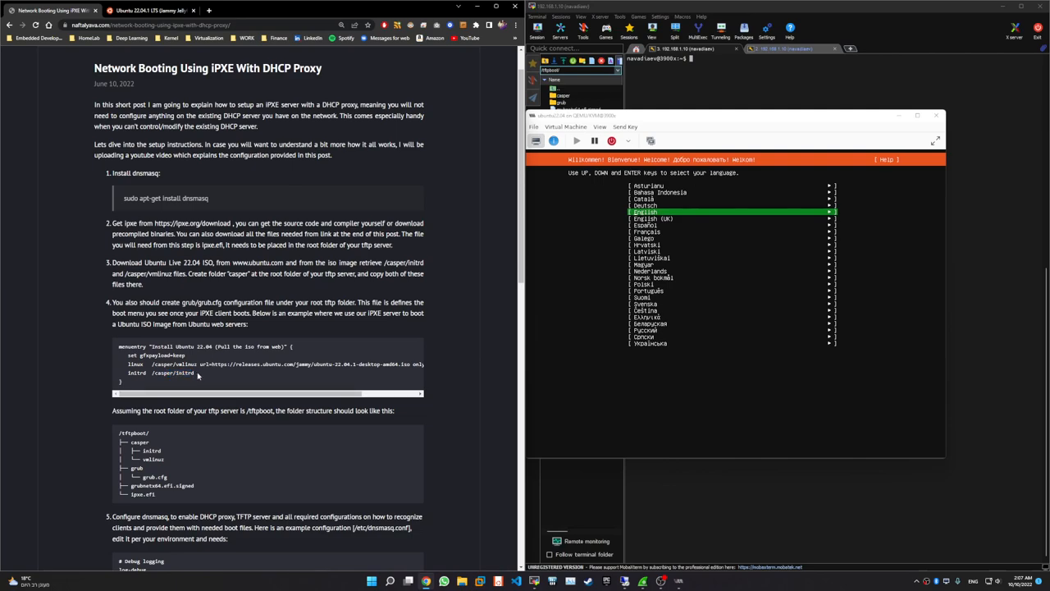
double_click(172, 374)
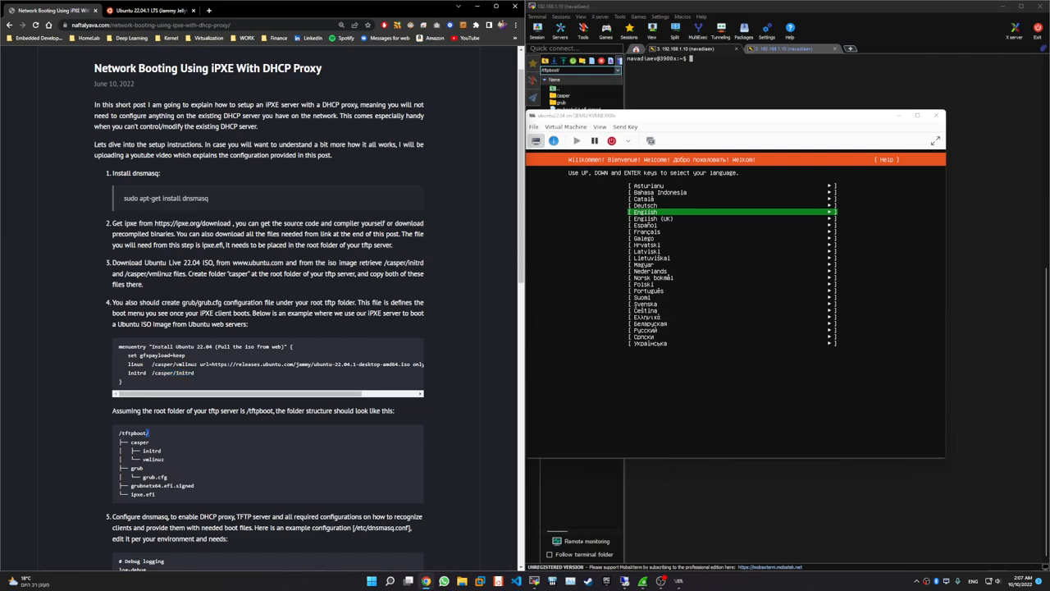
double_click(133, 432)
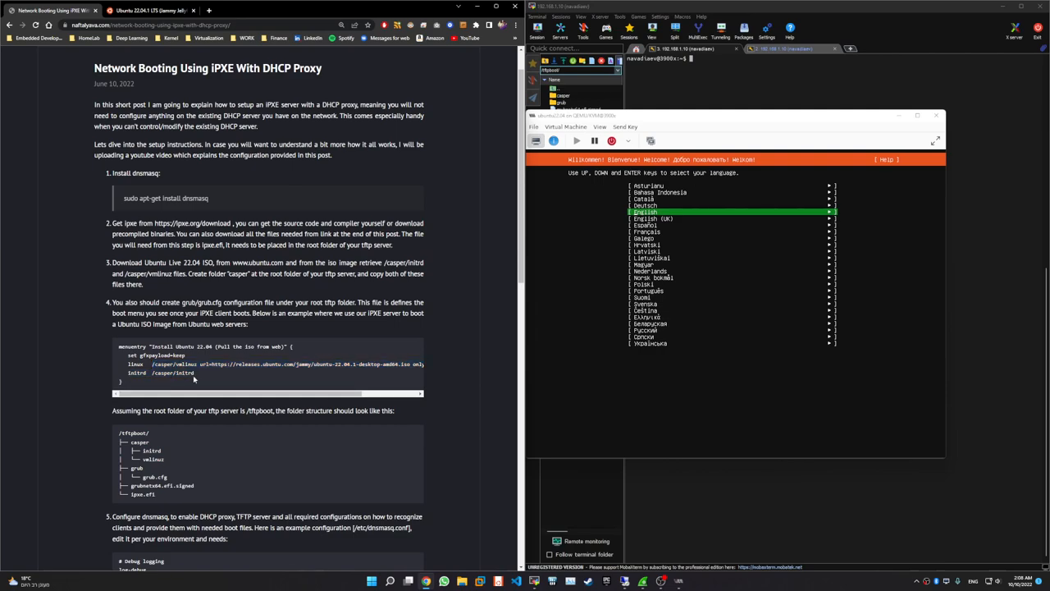
left_click_drag(119, 364, 194, 373)
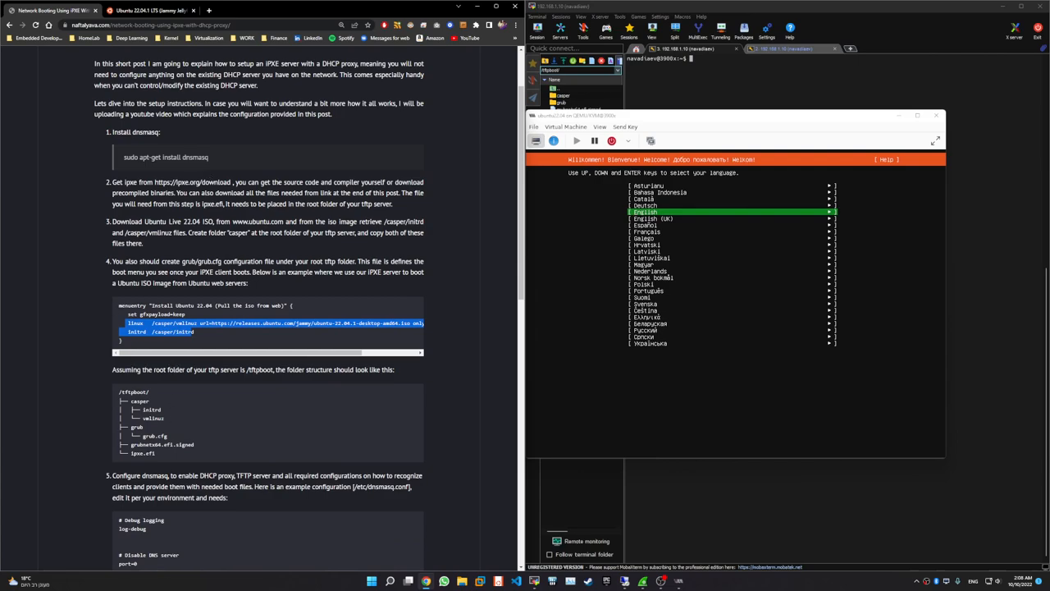
mouse_move(156, 456)
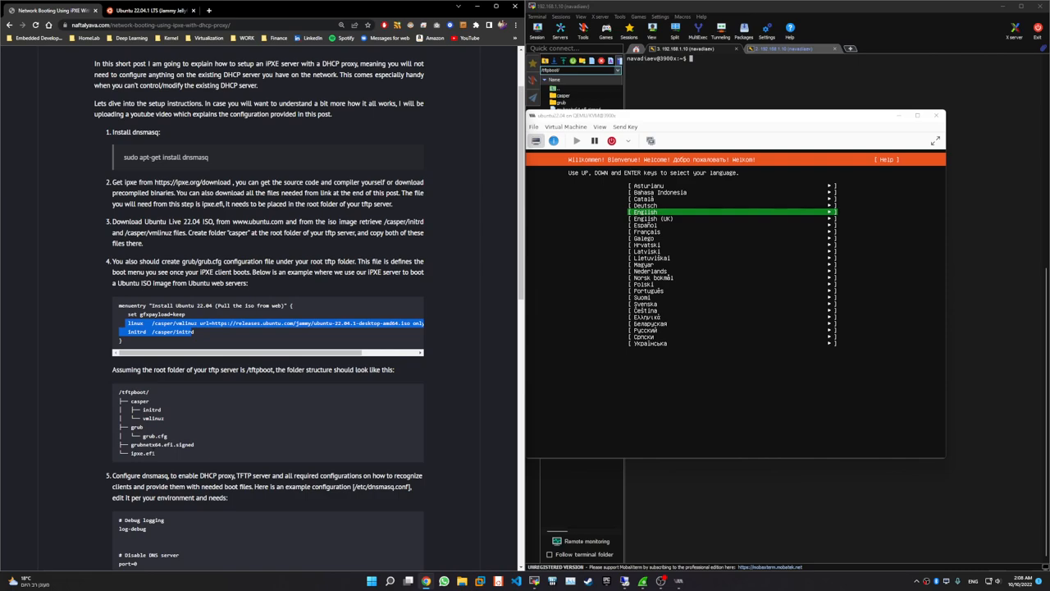
mouse_move(161, 459)
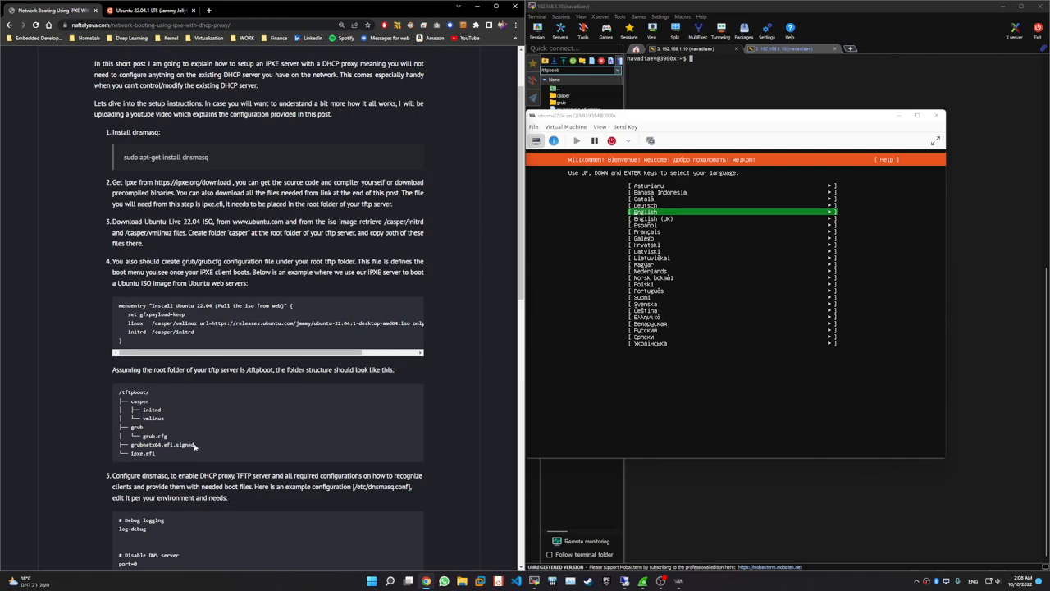
Search Google for grubnetx64.efi.signed in a new tab, then return to the blog post.
double_click(161, 444)
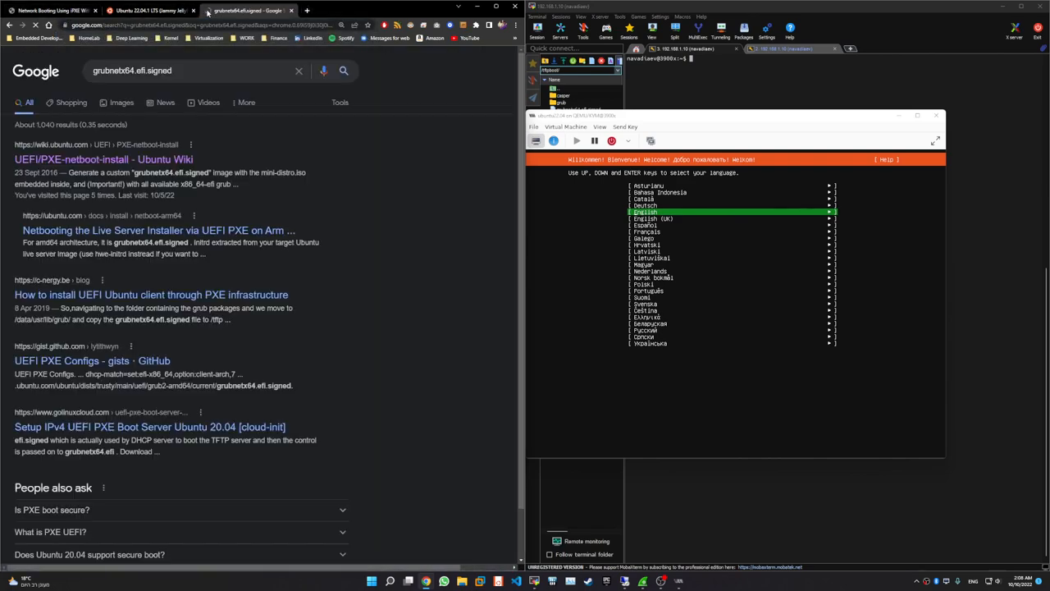
left_click(103, 160)
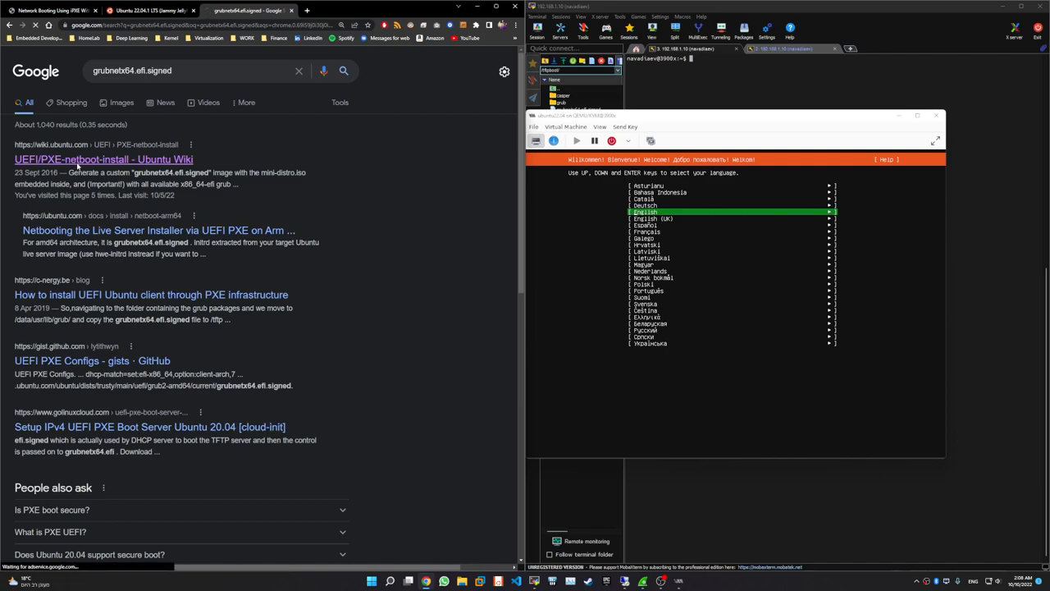
left_click(103, 159)
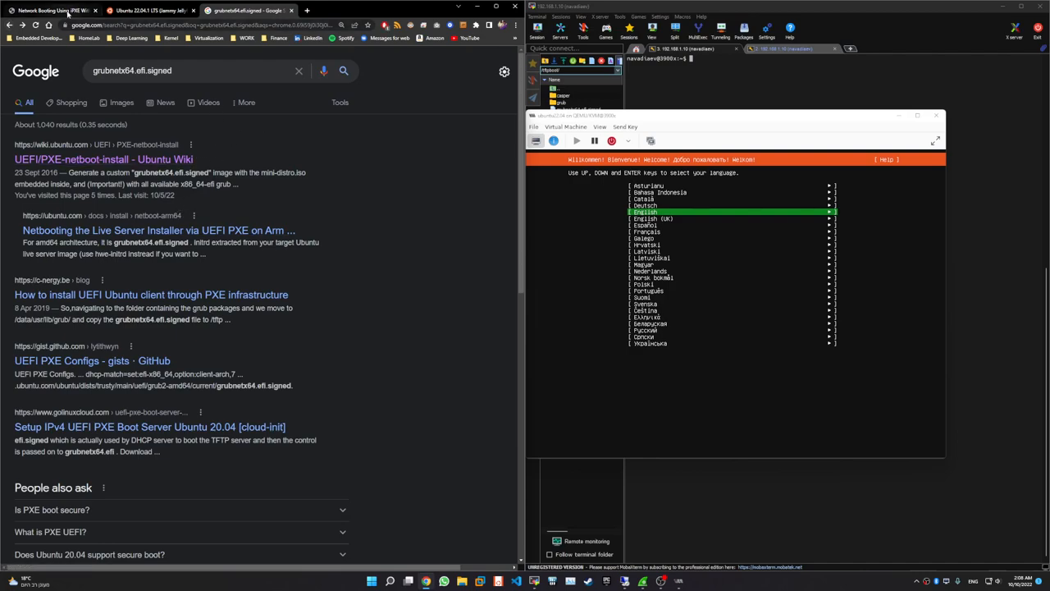
left_click(49, 10)
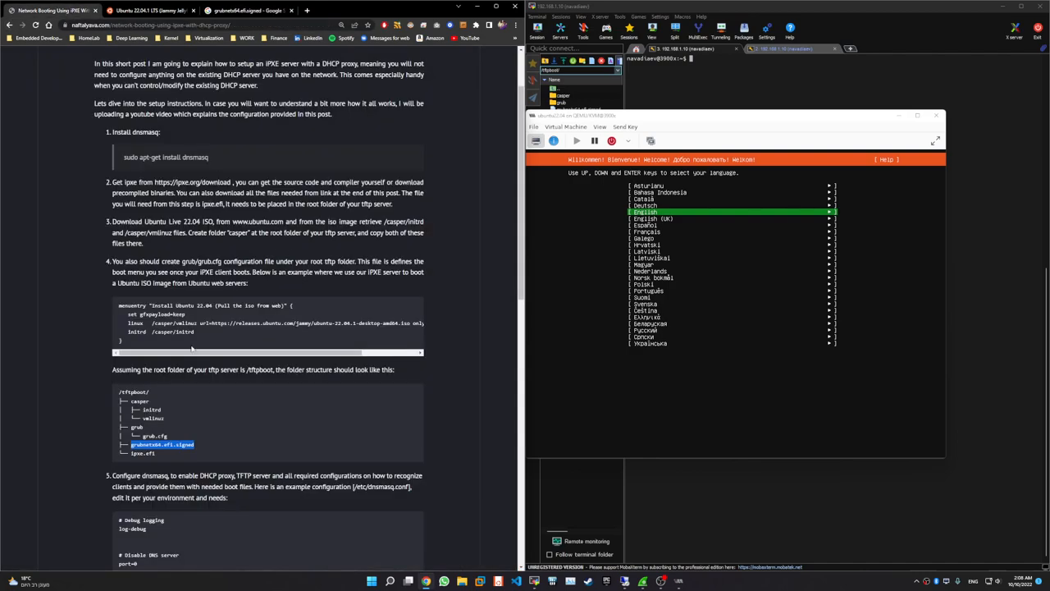
mouse_move(171, 458)
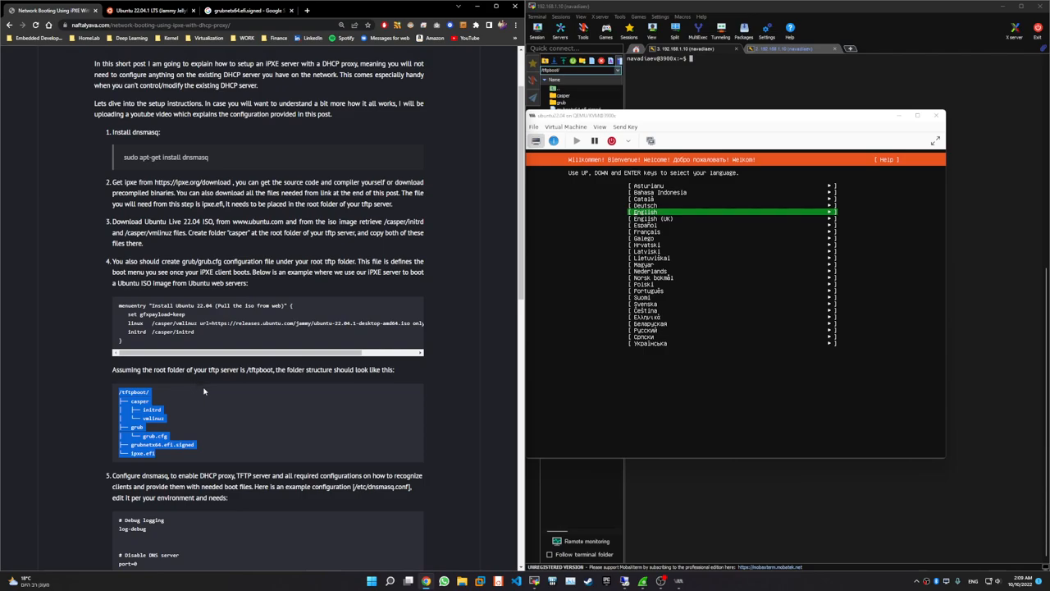
Scroll to the blog's dnsmasq.conf example and bring the MobaXterm terminal forward.
scroll("down", 3)
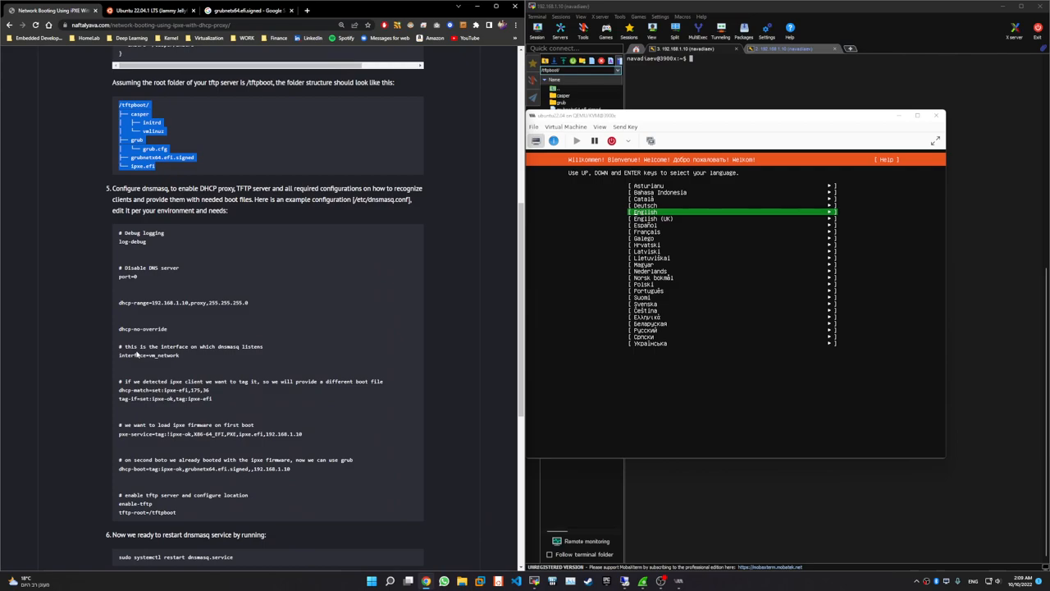
mouse_move(176, 529)
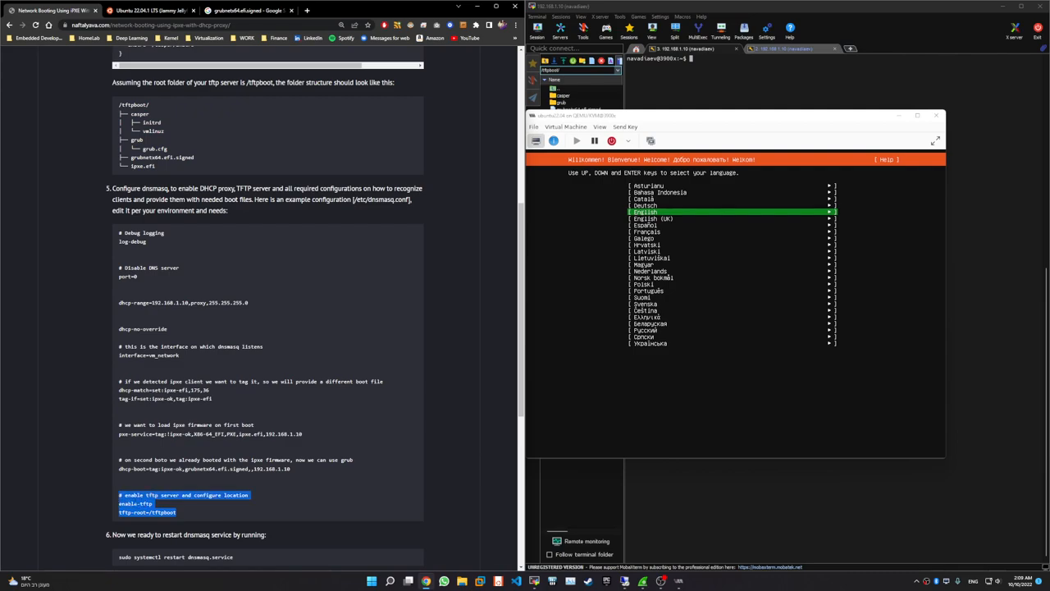
mouse_move(252, 497)
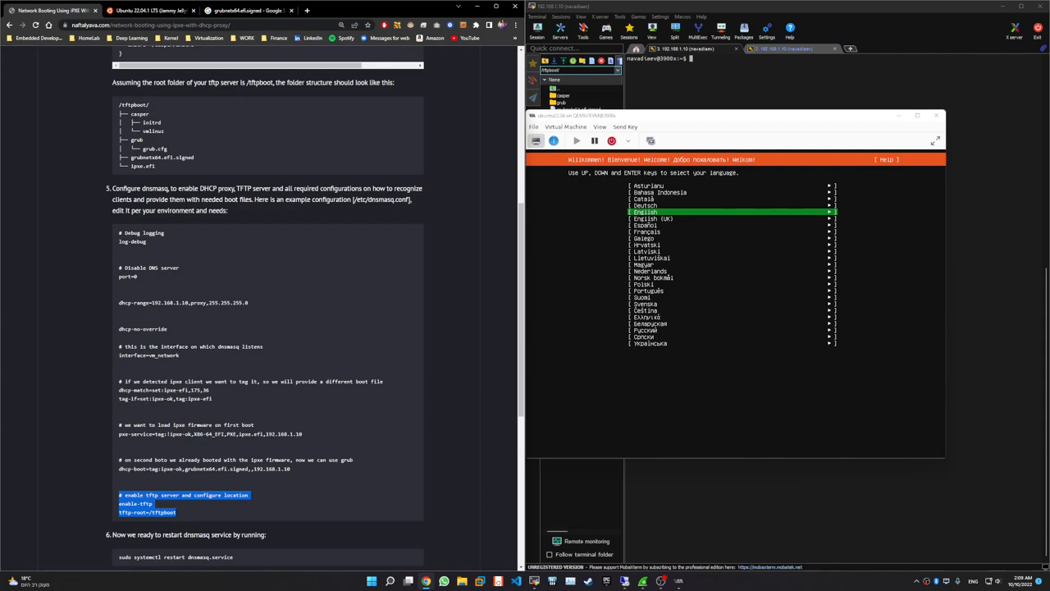
left_click(177, 512)
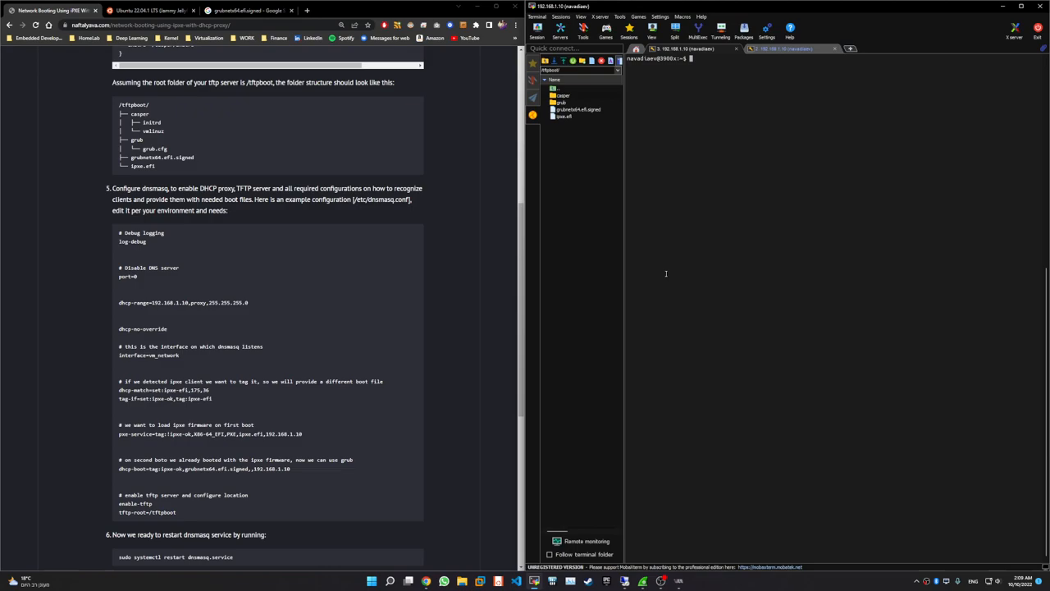
Run cd /tftpboot/ and ll to list casper, grub, grubnetx64.efi.signed and ipxe.efi.
type("cd /tftpboot/")
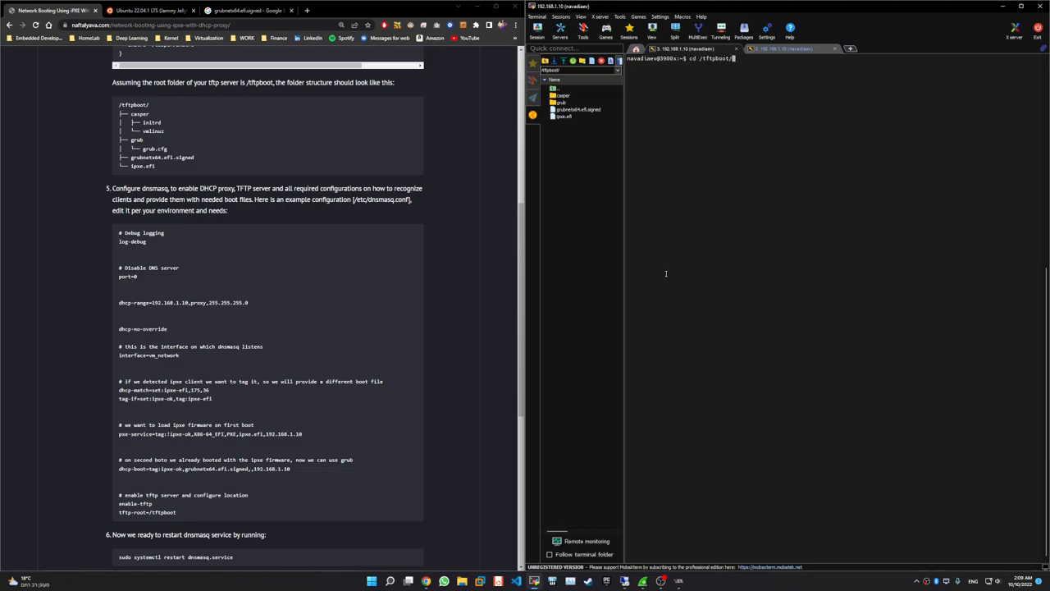
type("ll")
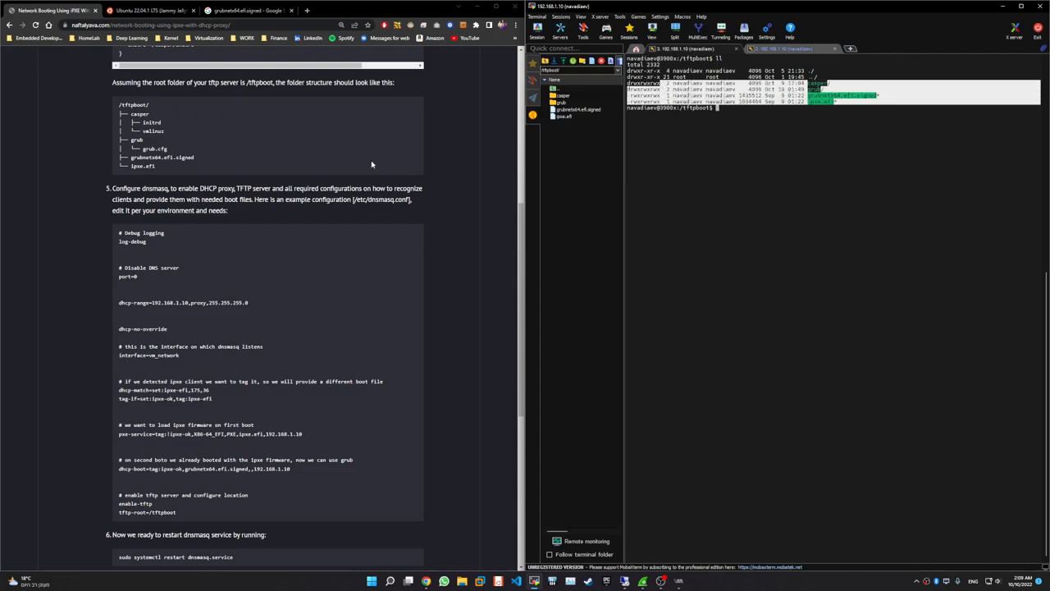
mouse_move(267, 351)
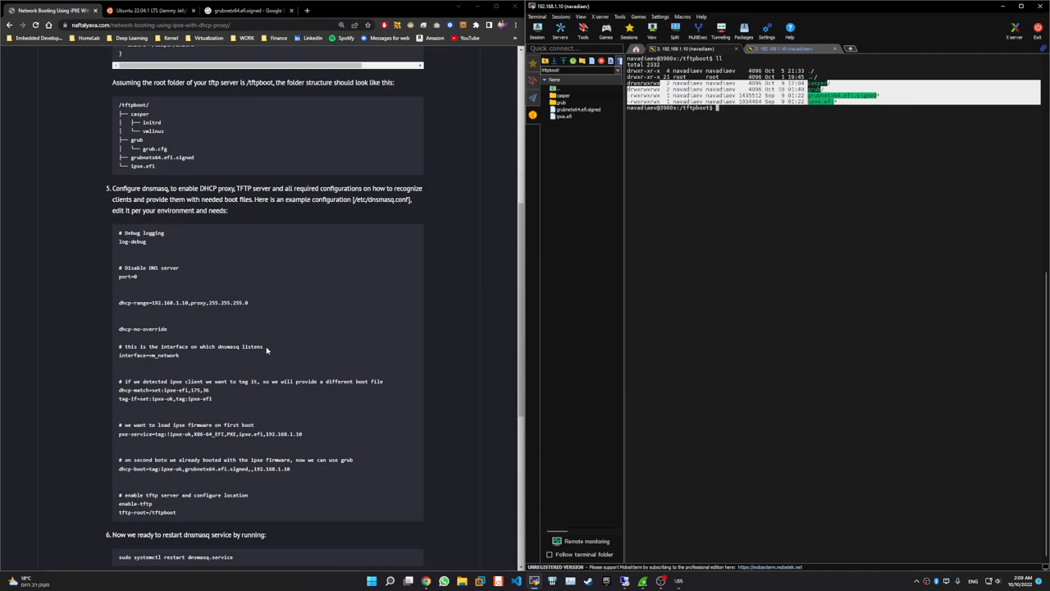
mouse_move(212, 518)
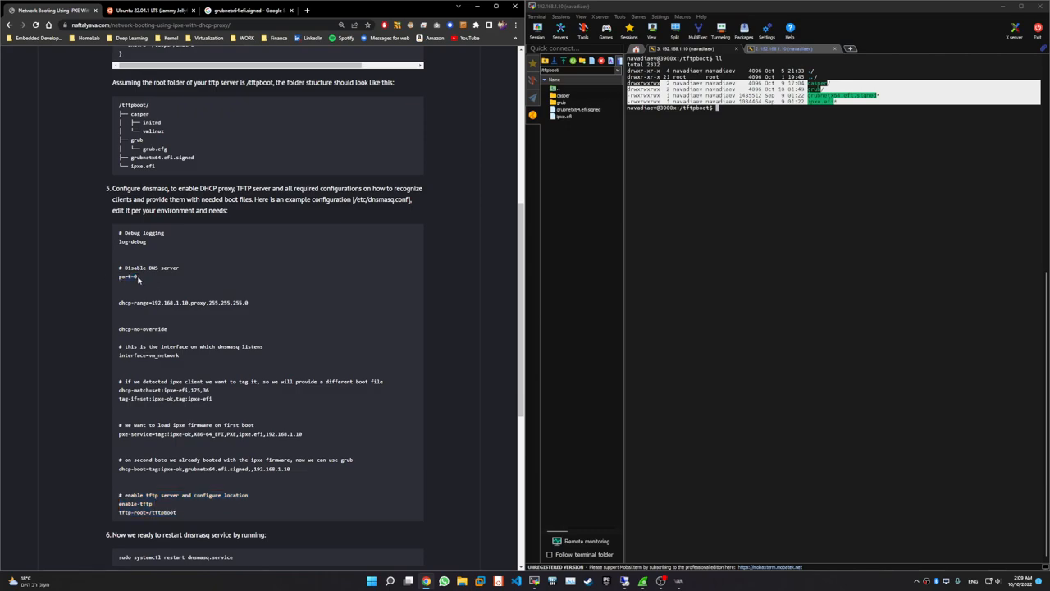
left_click_drag(119, 268, 138, 276)
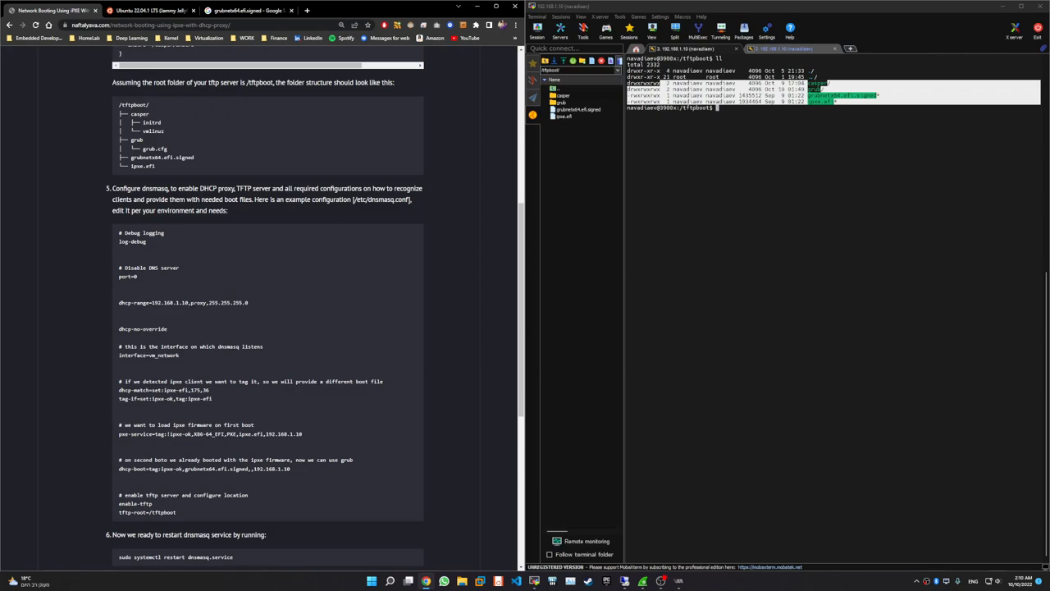
double_click(168, 302)
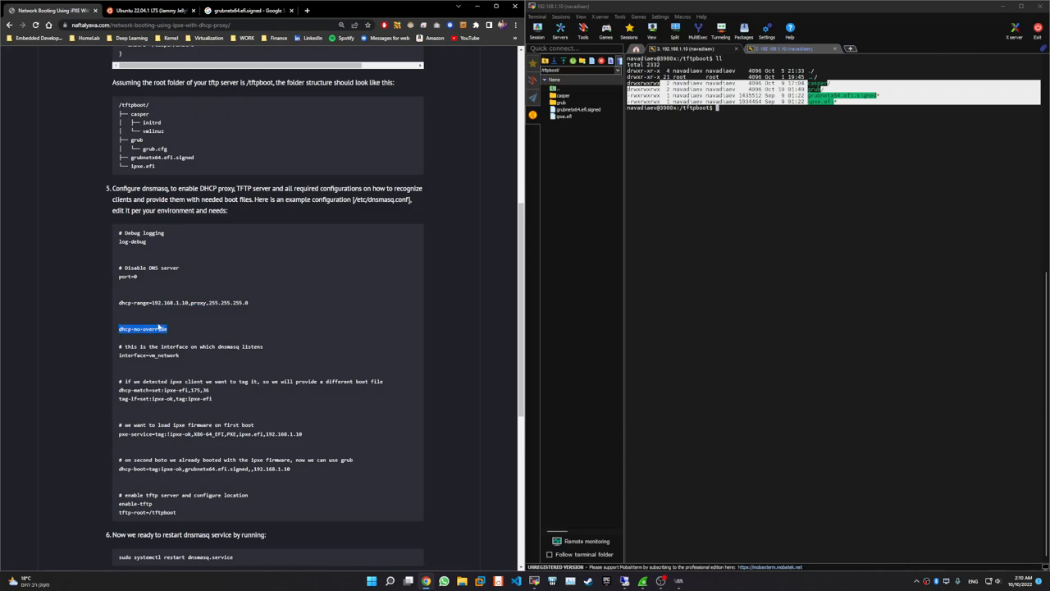
mouse_move(152, 338)
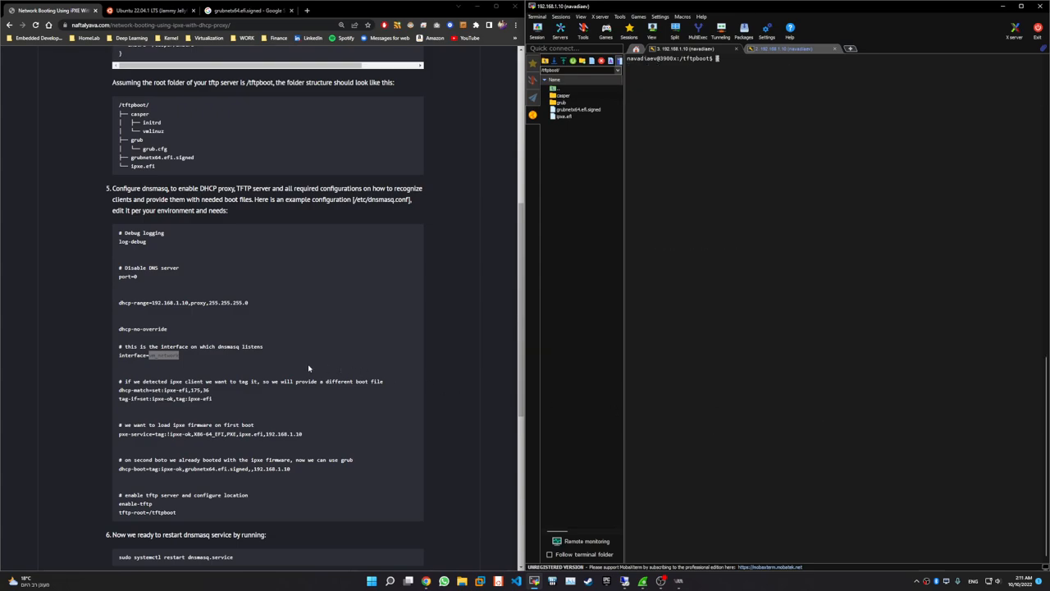
mouse_move(215, 398)
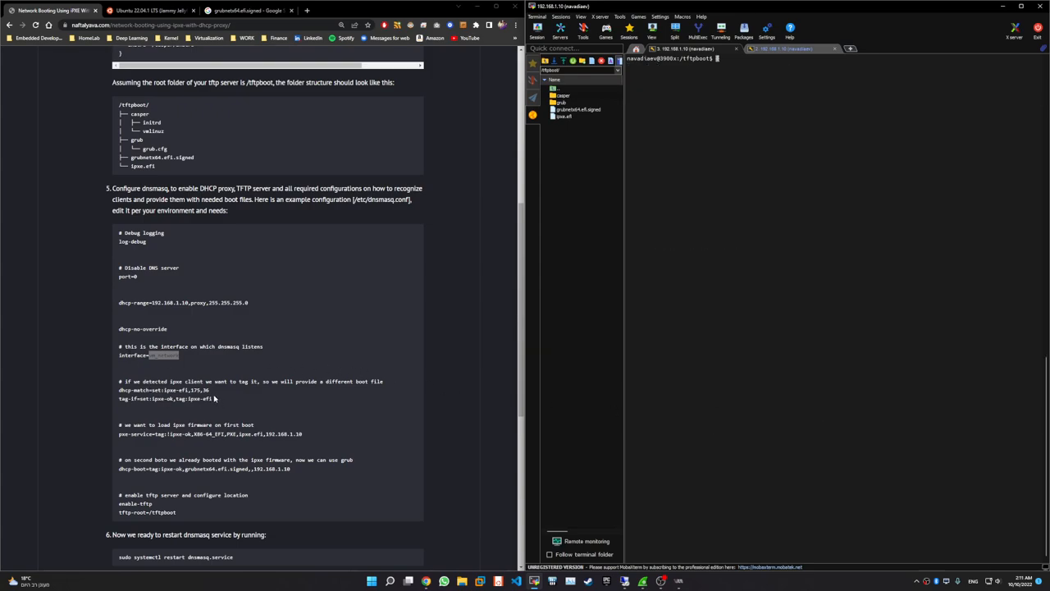
mouse_move(272, 401)
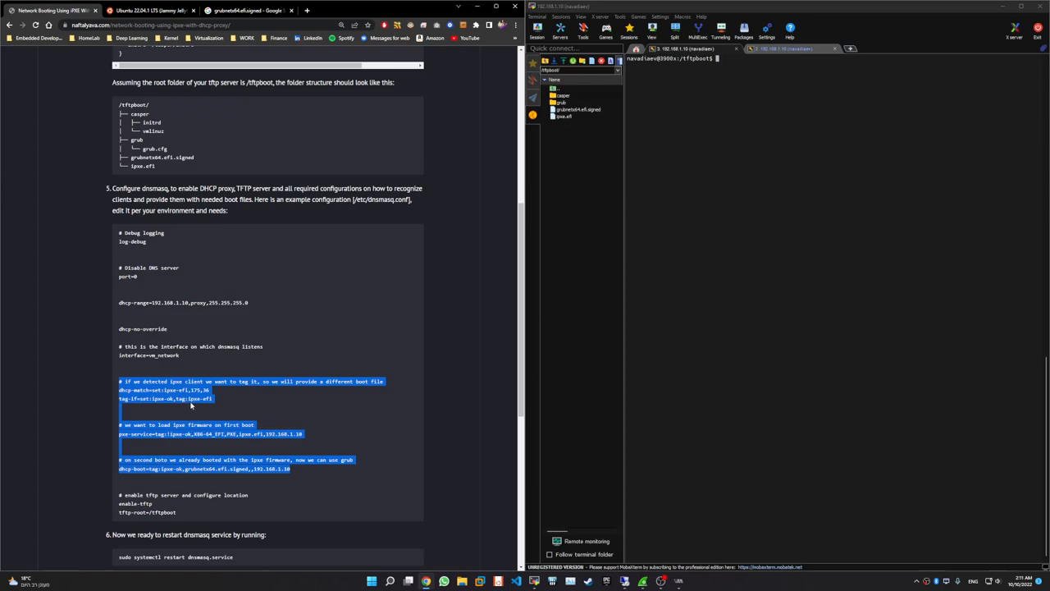
scroll("down", 3)
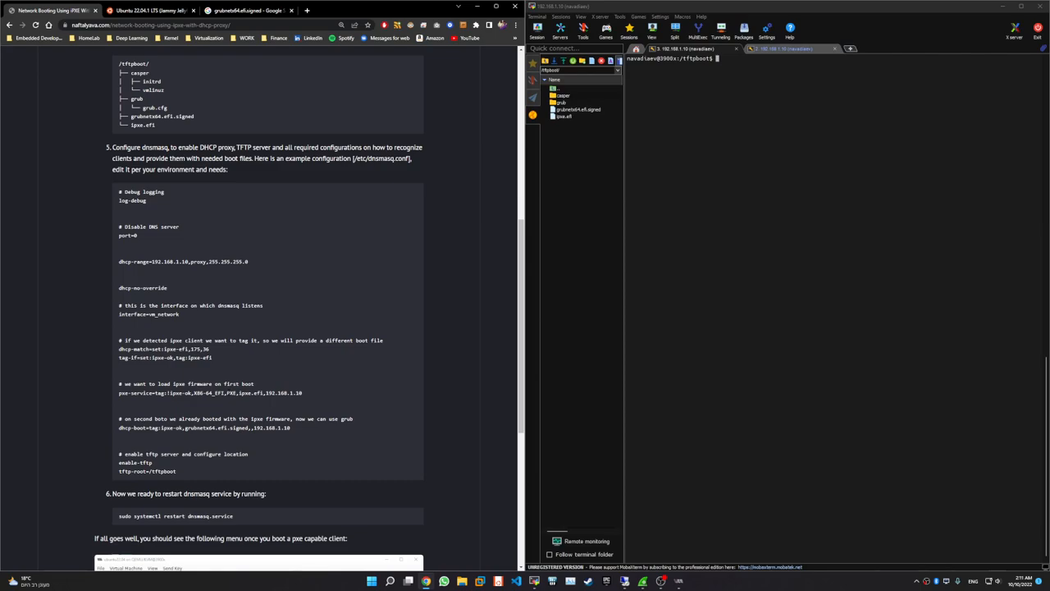
double_click(252, 393)
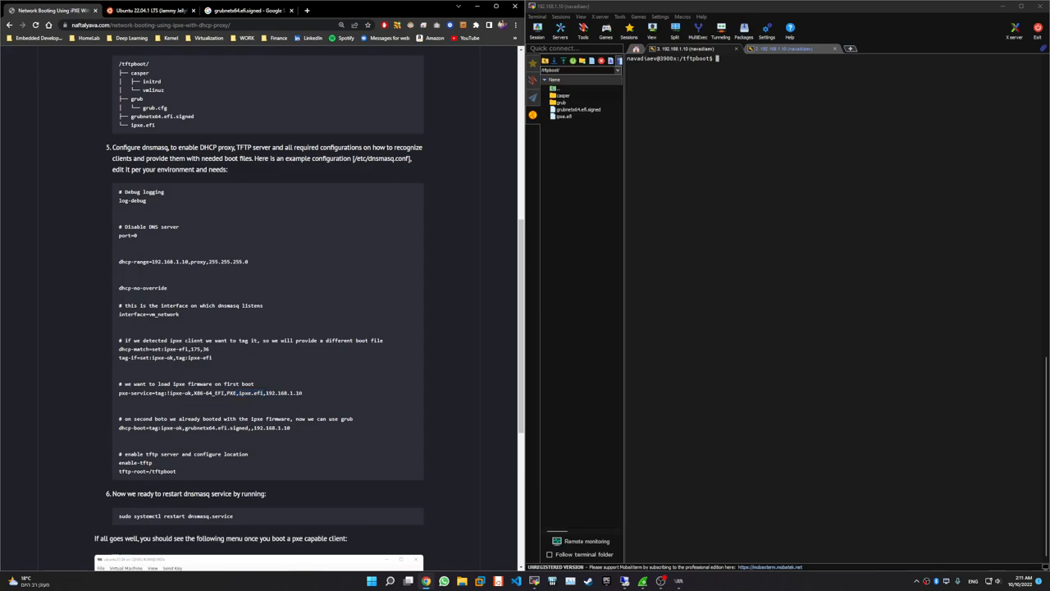
Highlight the iPXE client tagging and first-boot lines in the dnsmasq example.
left_click_drag(118, 348, 301, 392)
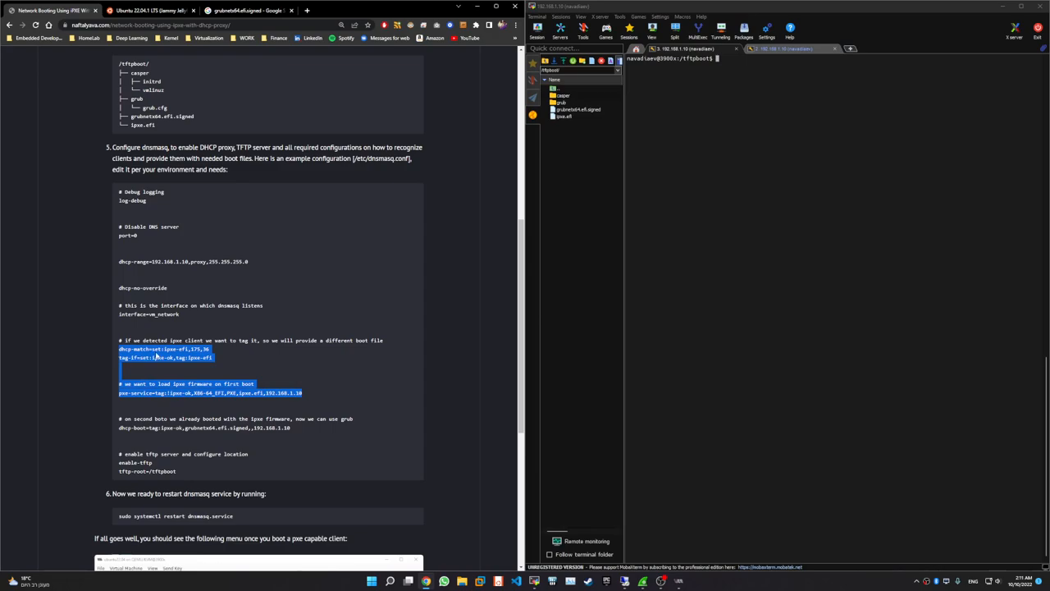
mouse_move(131, 367)
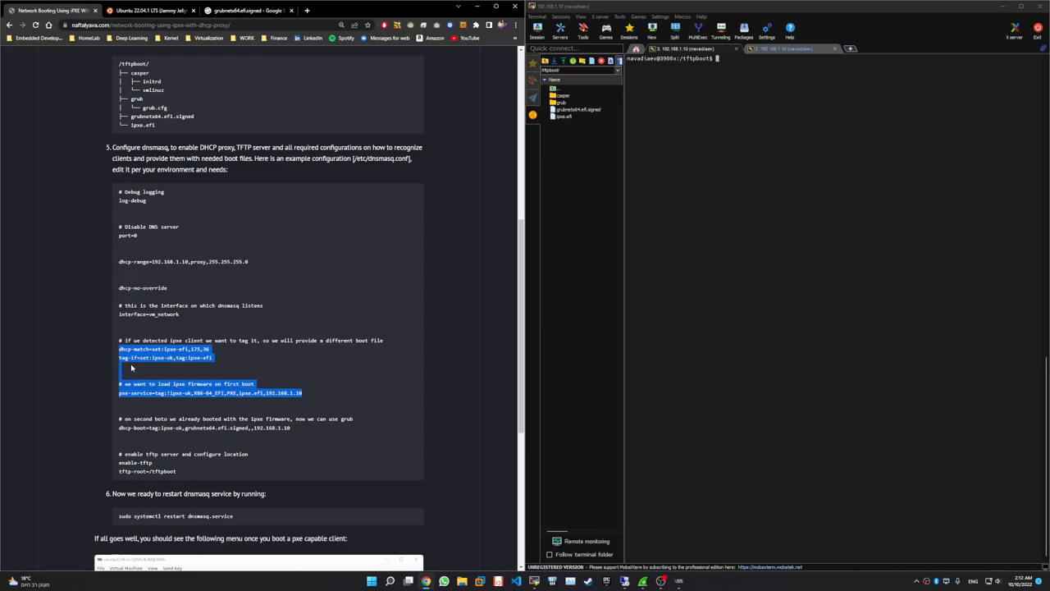
left_click_drag(119, 418, 290, 427)
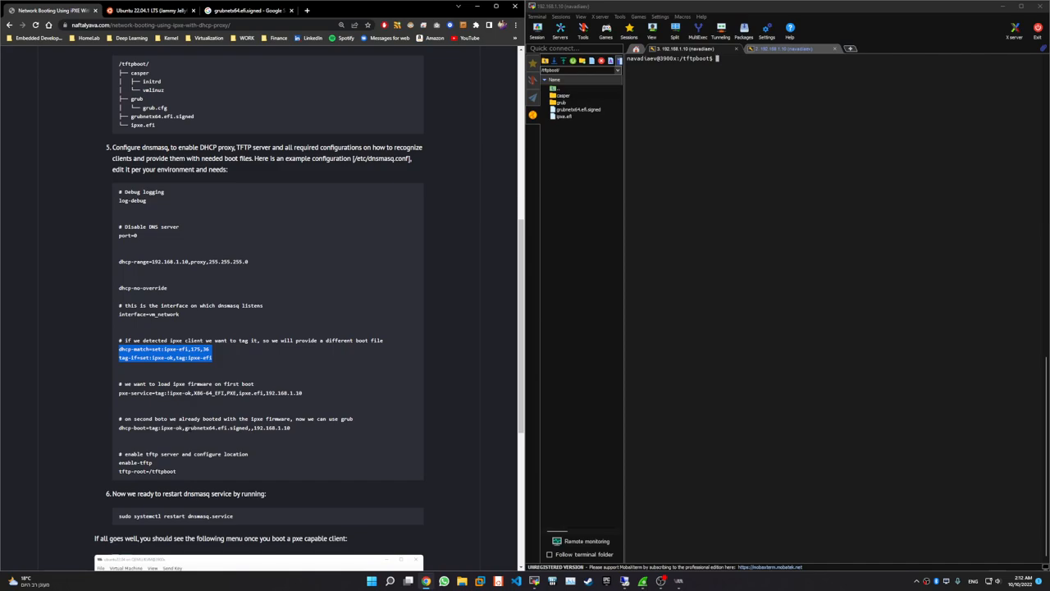
mouse_move(184, 433)
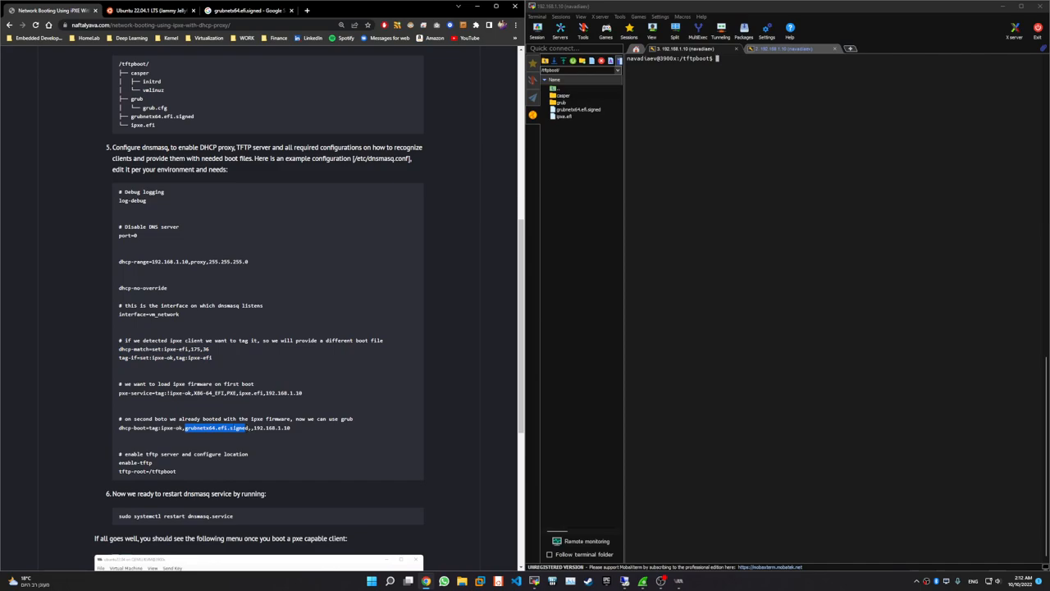
mouse_move(164, 259)
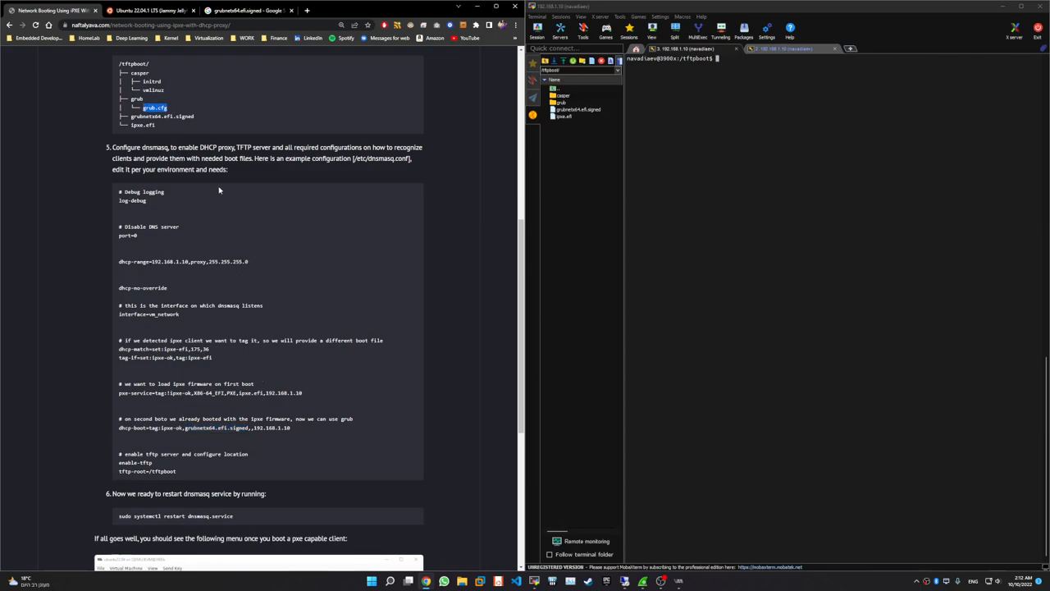
mouse_move(217, 383)
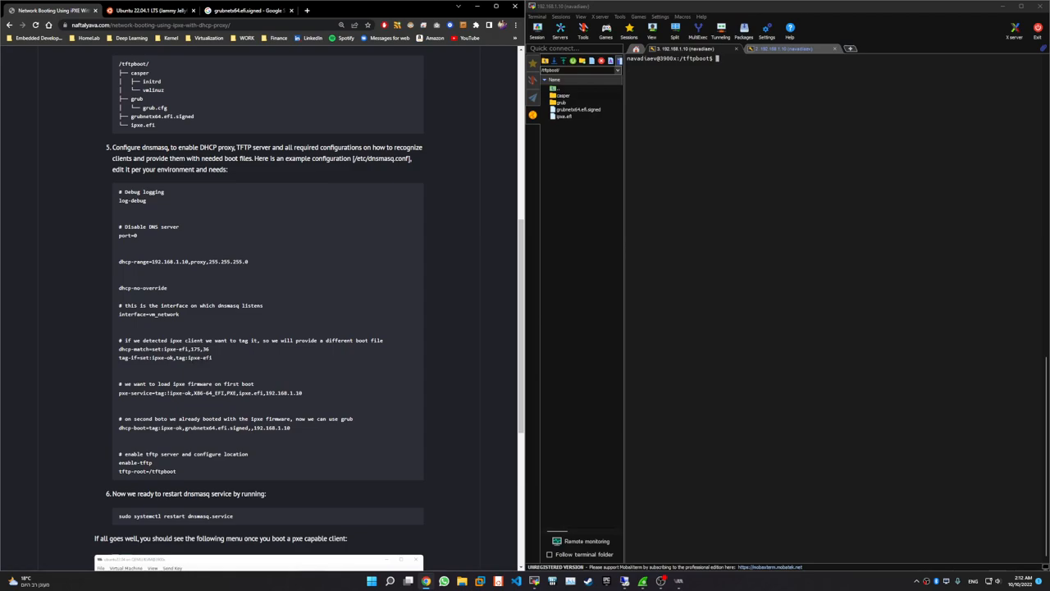
double_click(199, 356)
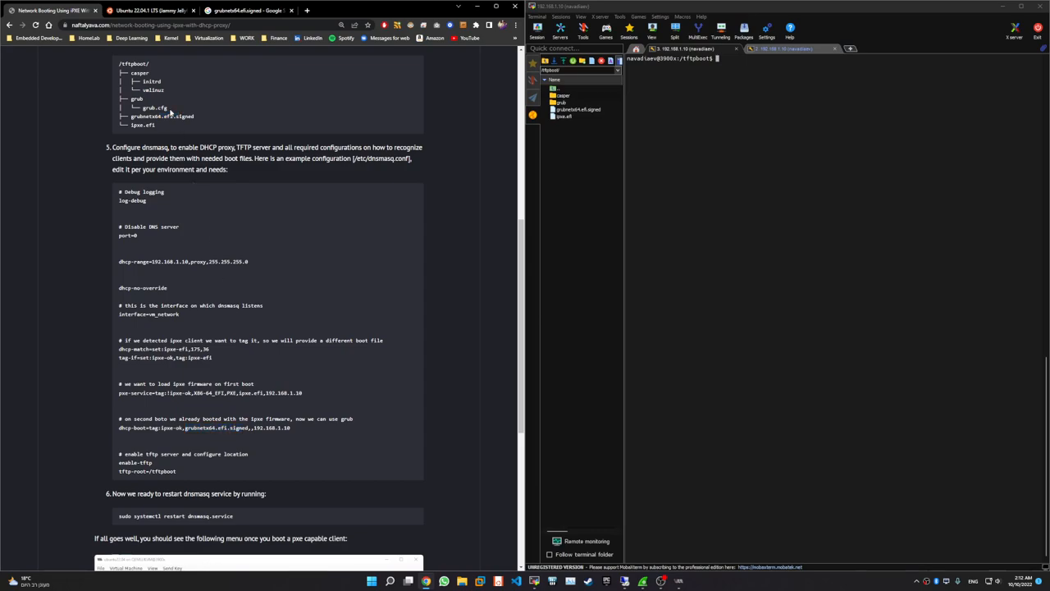
Mark grub.cfg in the folder layout, then 36, 175,36 and the whole dhcp-match line.
double_click(154, 107)
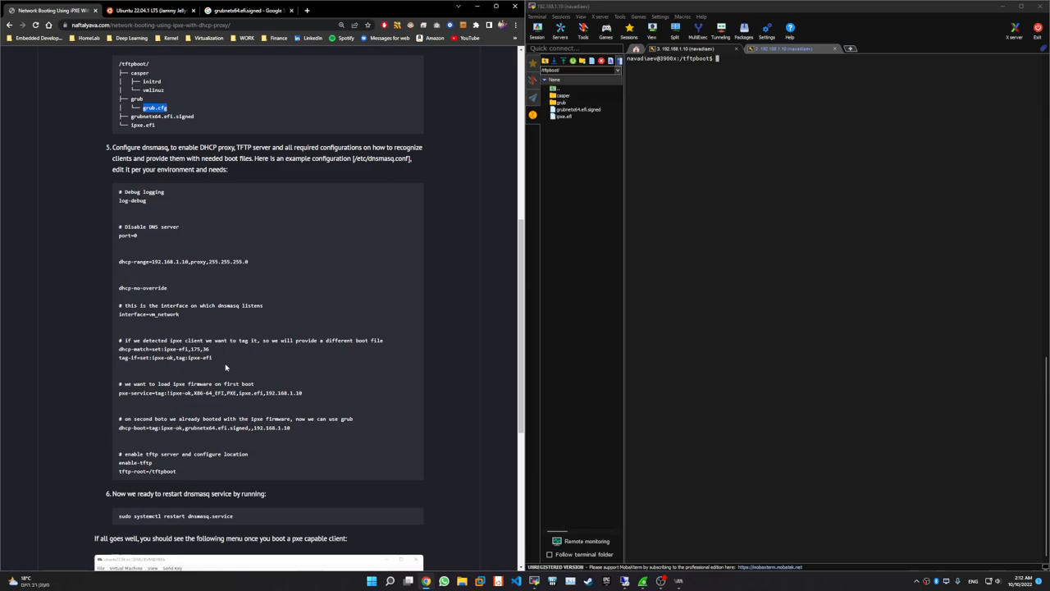
mouse_move(238, 364)
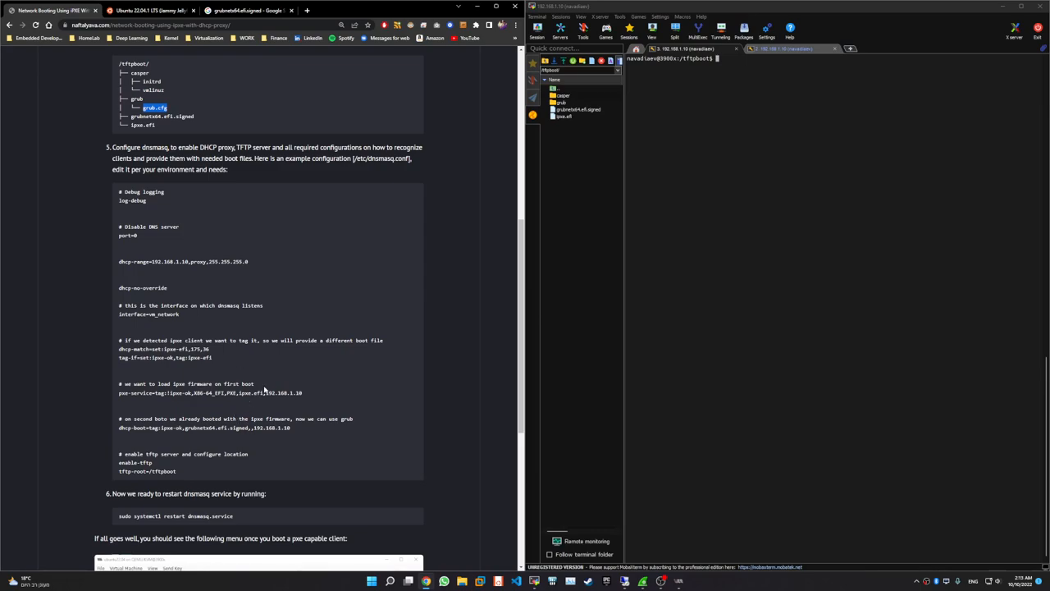
mouse_move(233, 360)
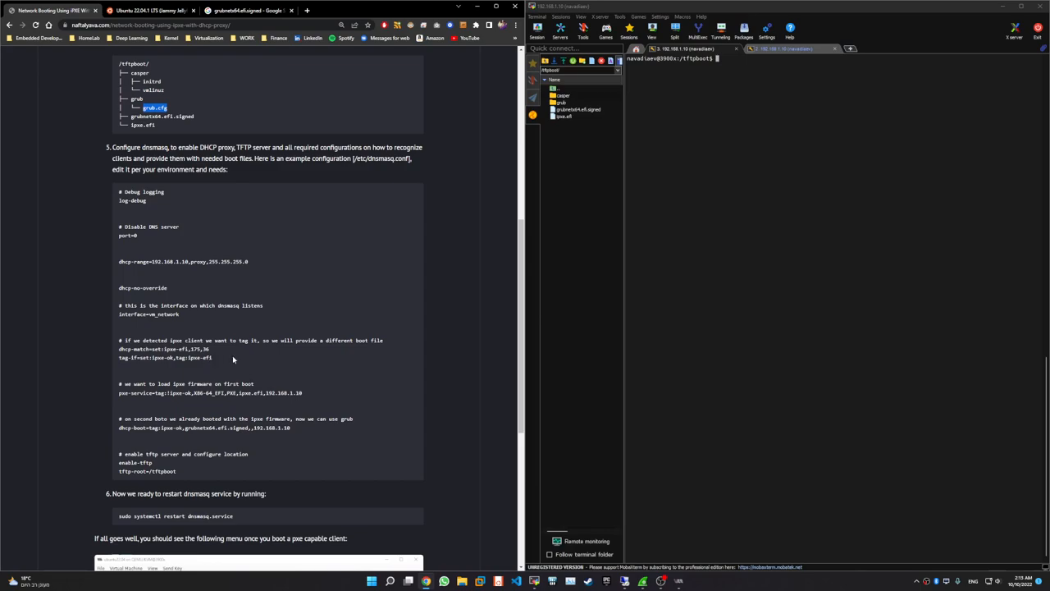
mouse_move(226, 381)
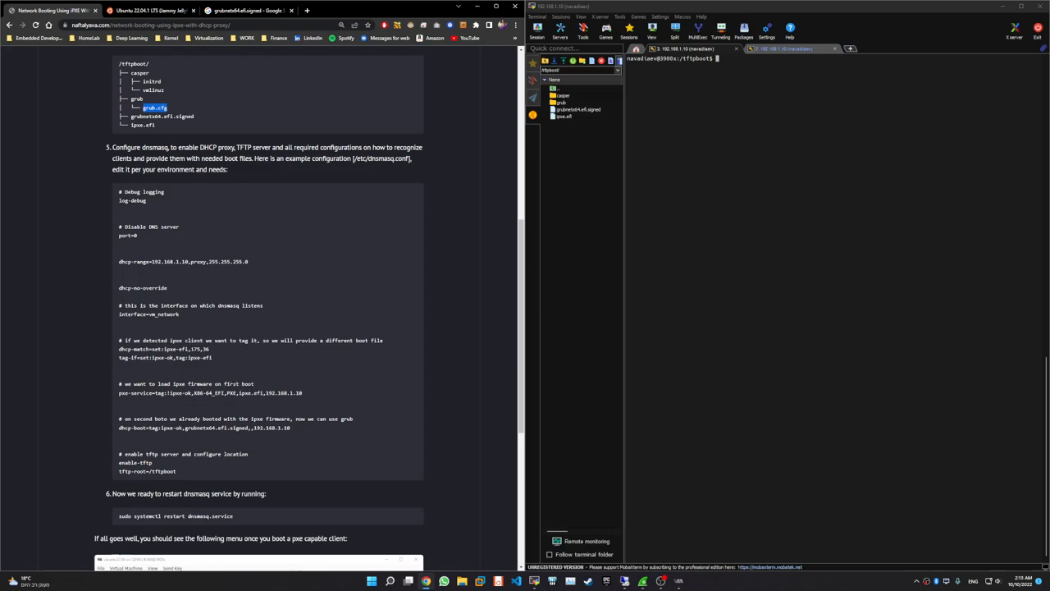
mouse_move(230, 379)
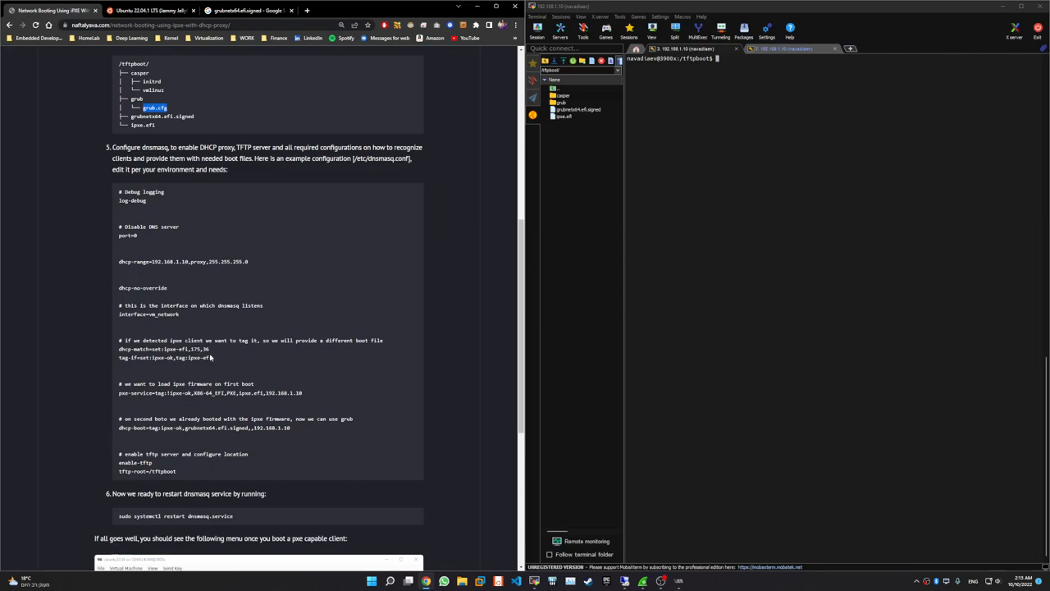
left_click_drag(118, 348, 215, 358)
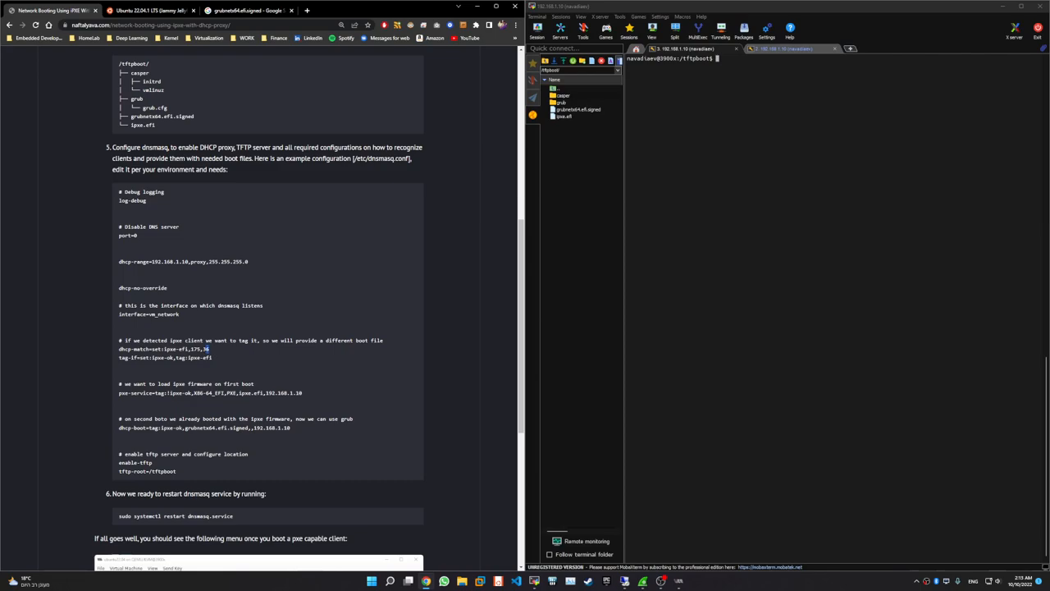
double_click(199, 348)
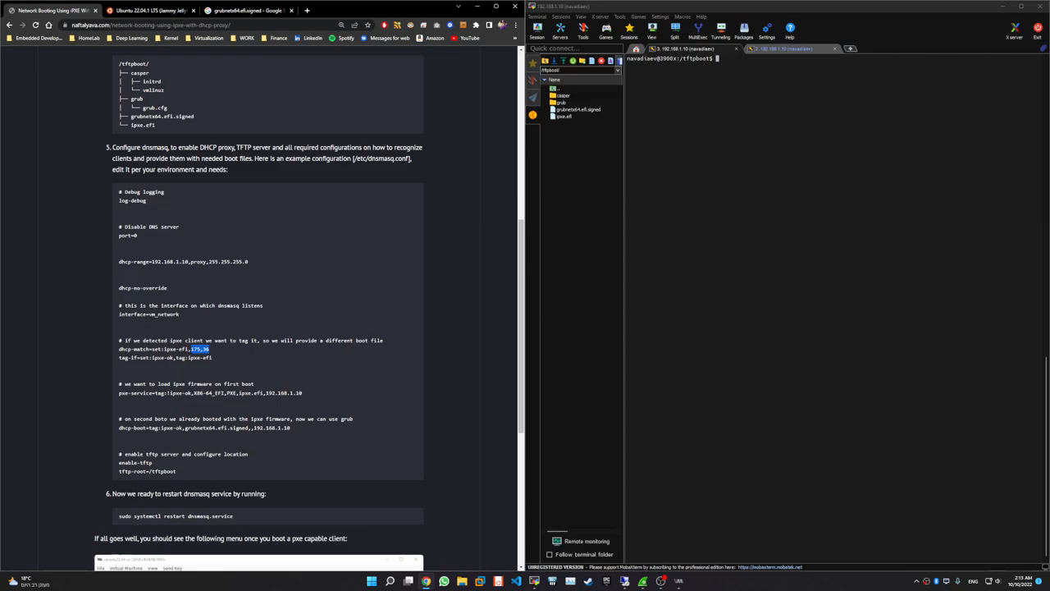
double_click(175, 348)
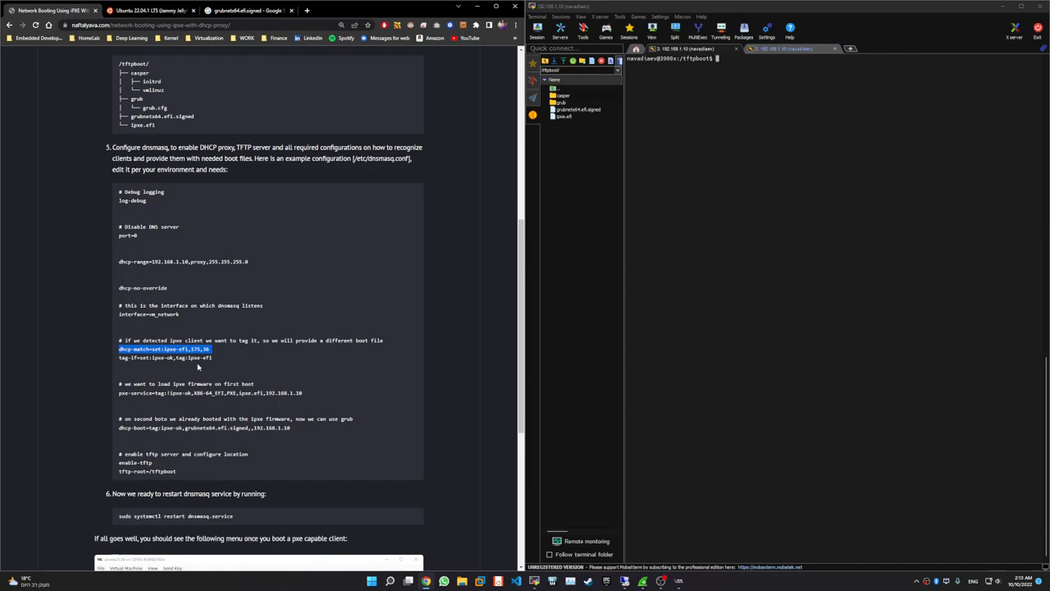
mouse_move(159, 436)
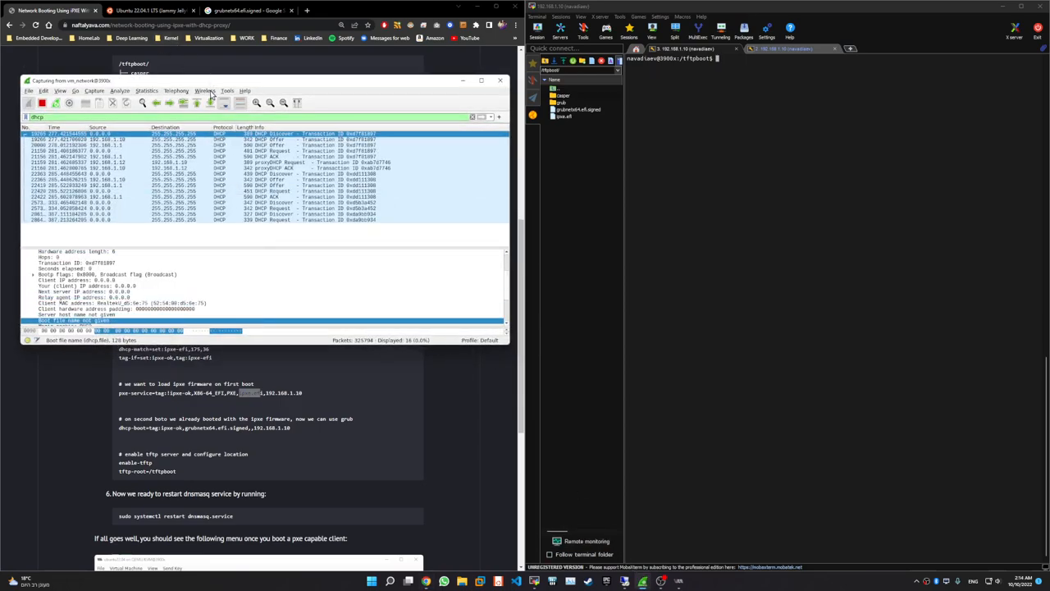
Move the Wireshark capture to mid-screen and open the proxyDHCP ACK from 192.168.1.10.
left_click_drag(262, 81, 468, 115)
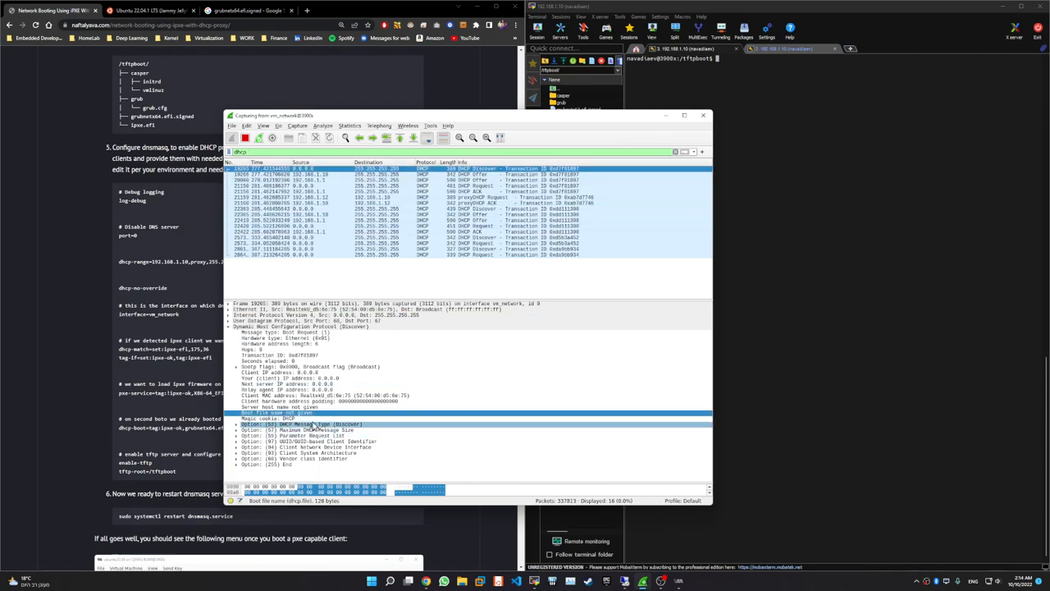
left_click(472, 198)
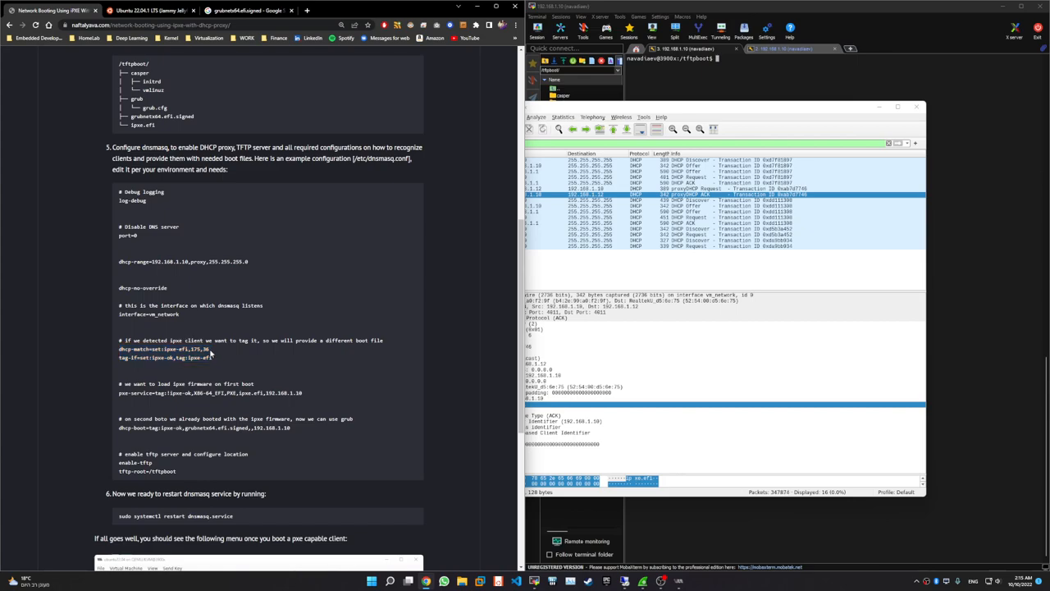
Inspect the iPXE Discover's User Class and Parameter Request List options against the first plain Discover.
double_click(198, 349)
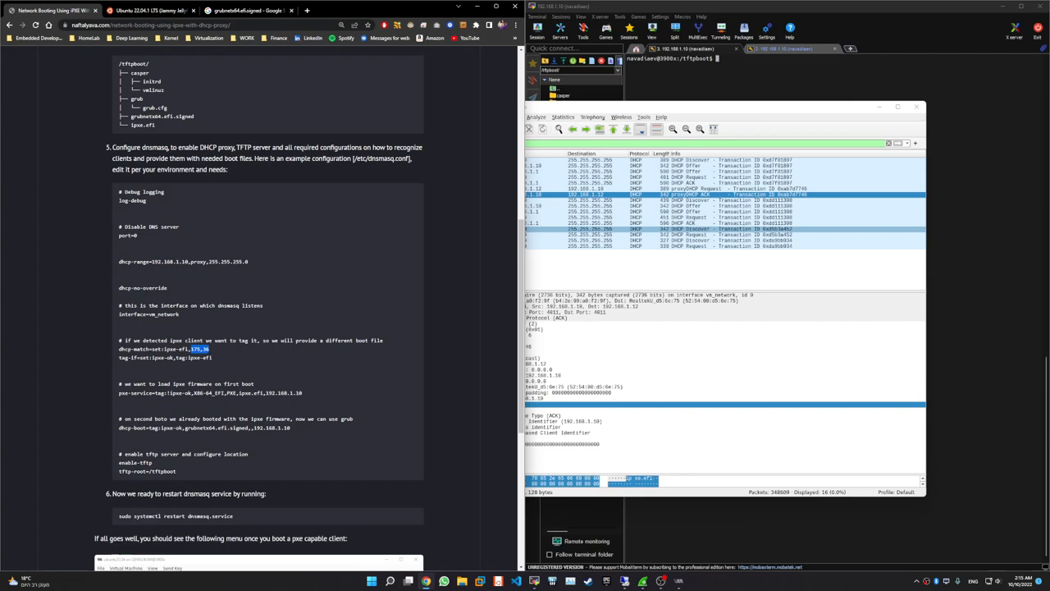
mouse_move(514, 235)
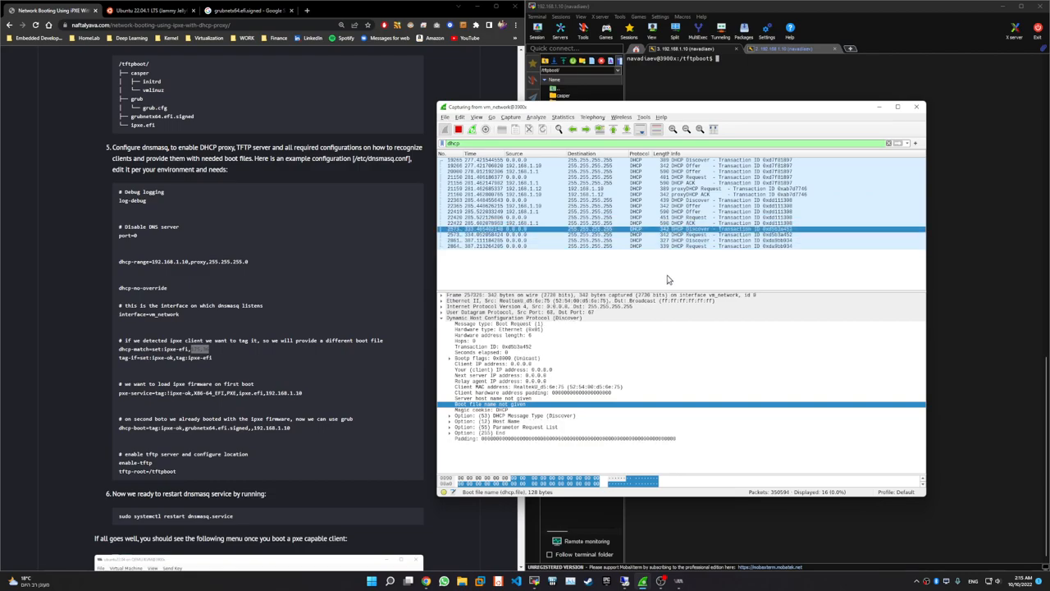
left_click(522, 370)
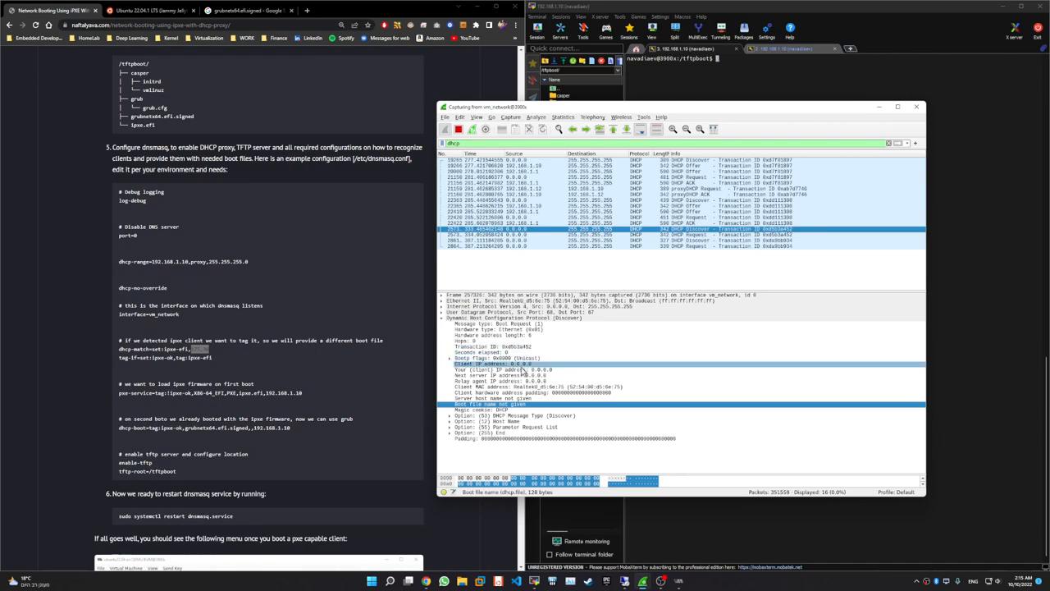
left_click(490, 404)
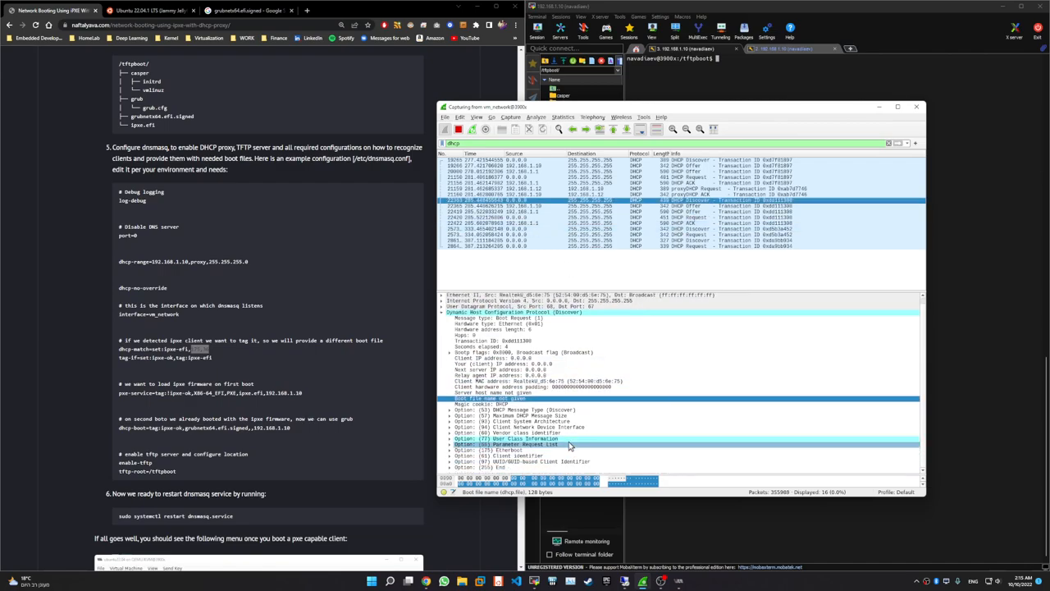
left_click(689, 206)
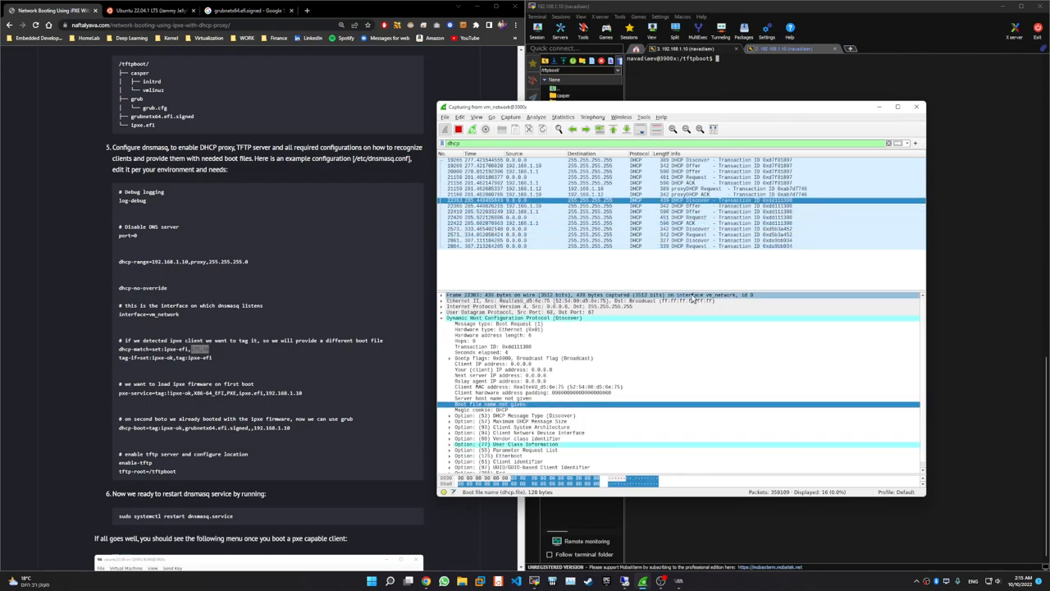
left_click(533, 393)
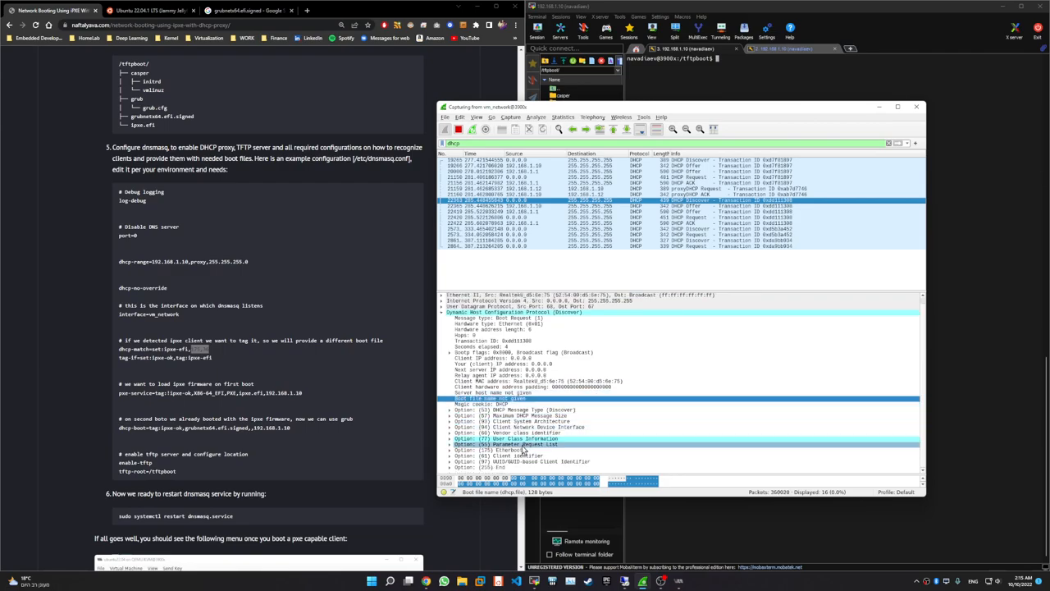
left_click(505, 450)
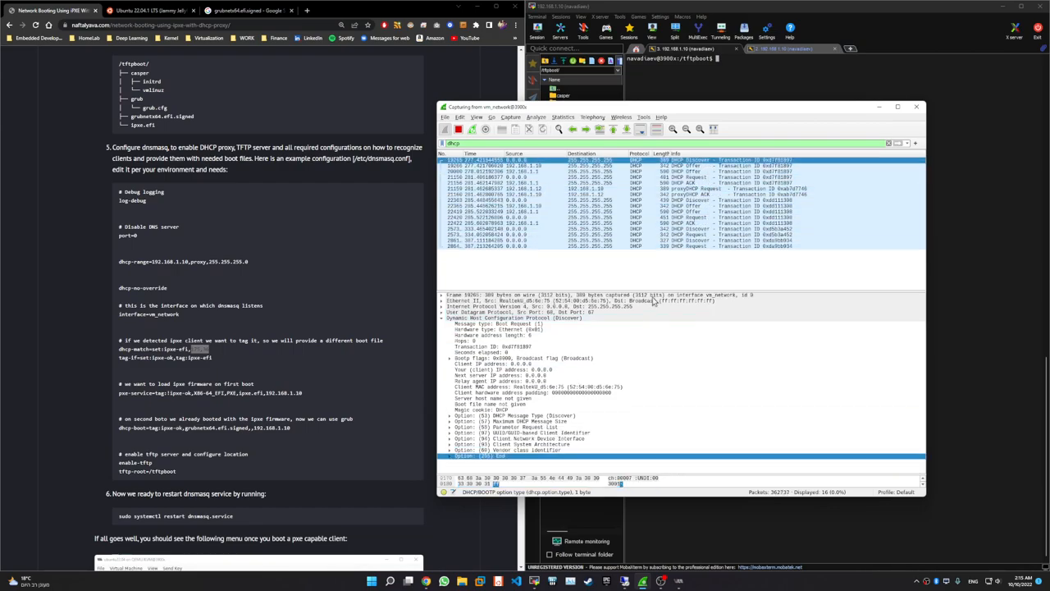
left_click(521, 432)
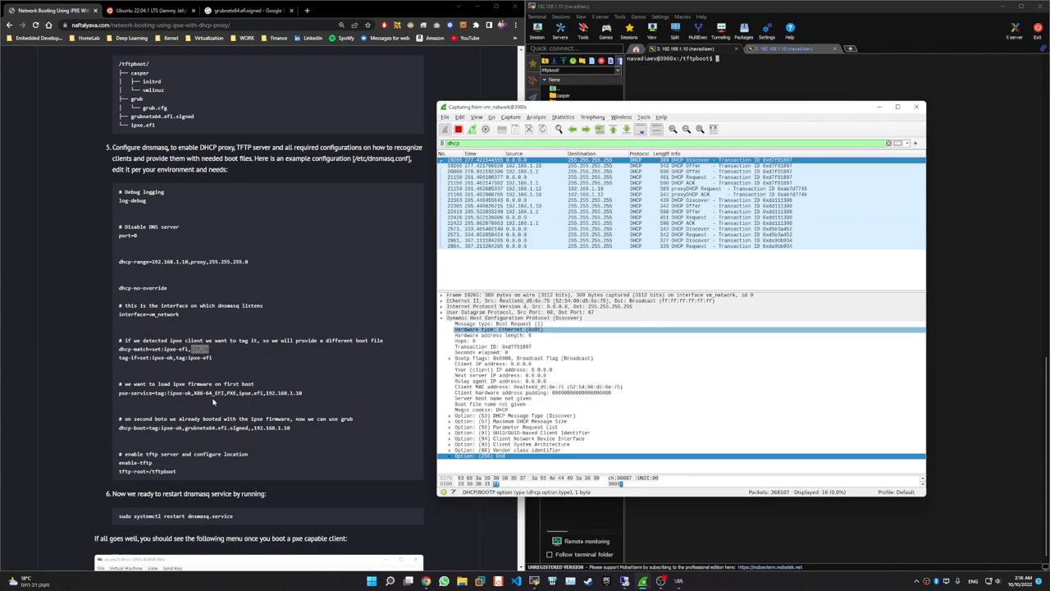
mouse_move(217, 451)
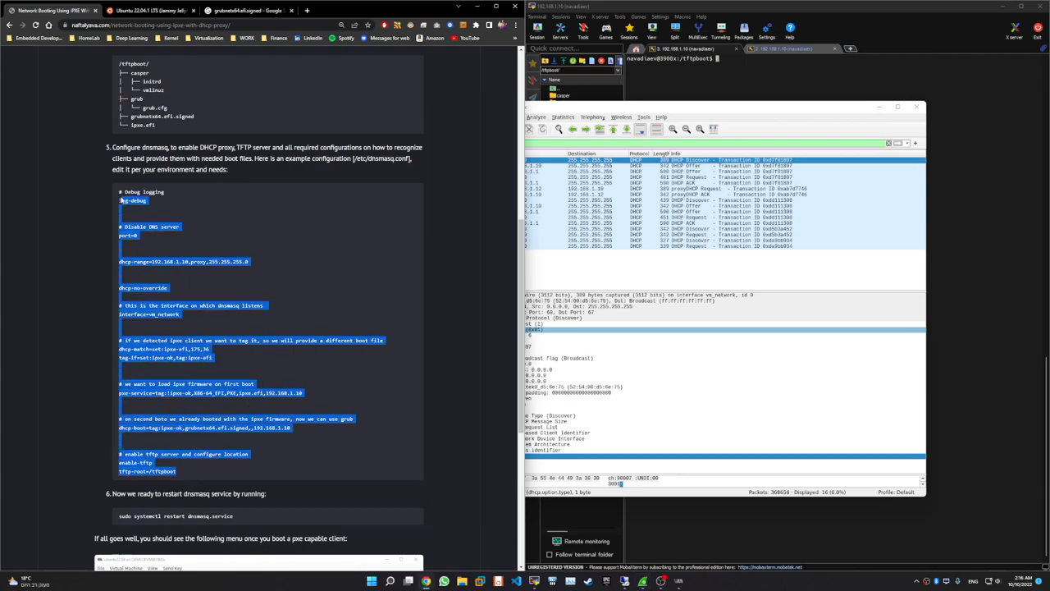
Scroll the blog post to step 6's dnsmasq restart command and expected GRUB menu screenshot.
scroll("down", 3)
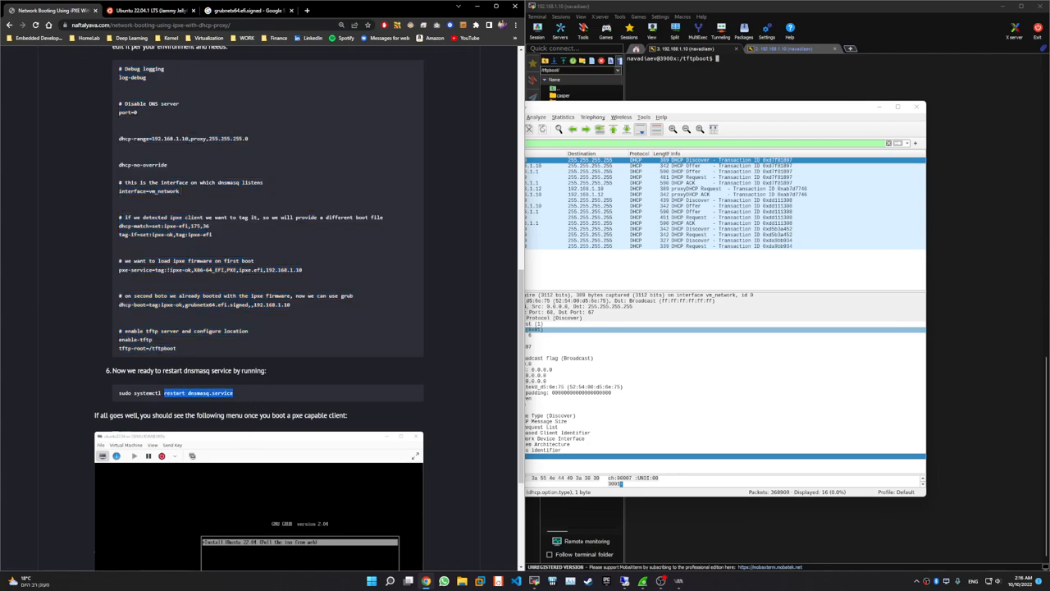
scroll("down", 3)
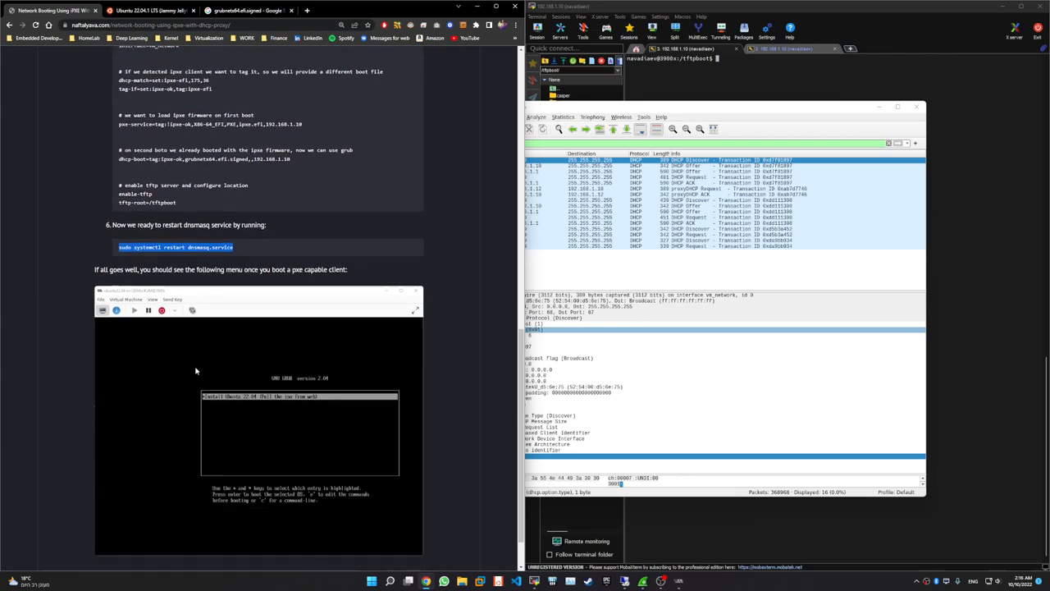
scroll("down", 3)
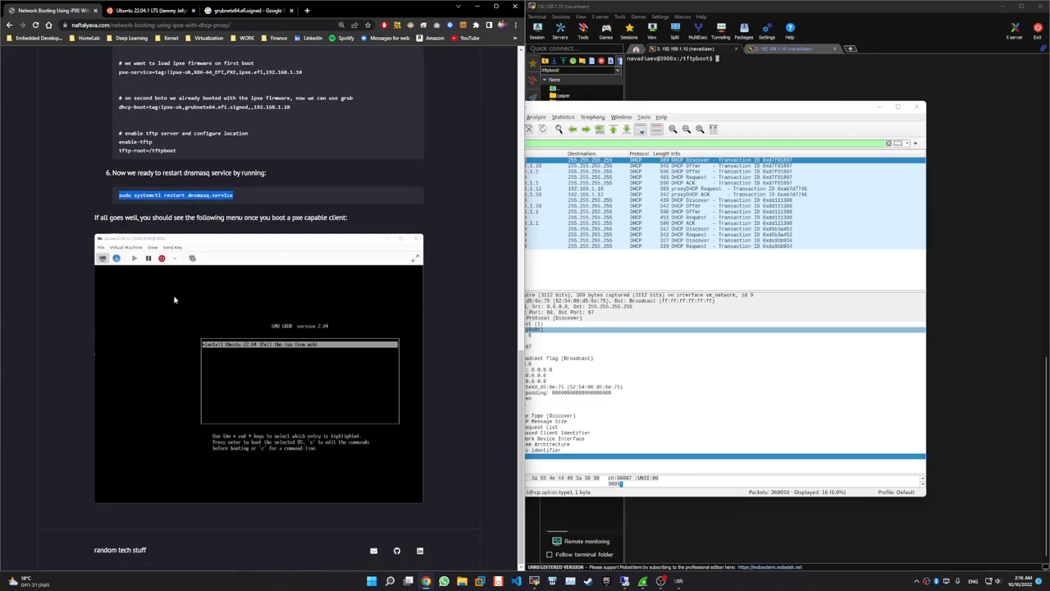
mouse_move(305, 362)
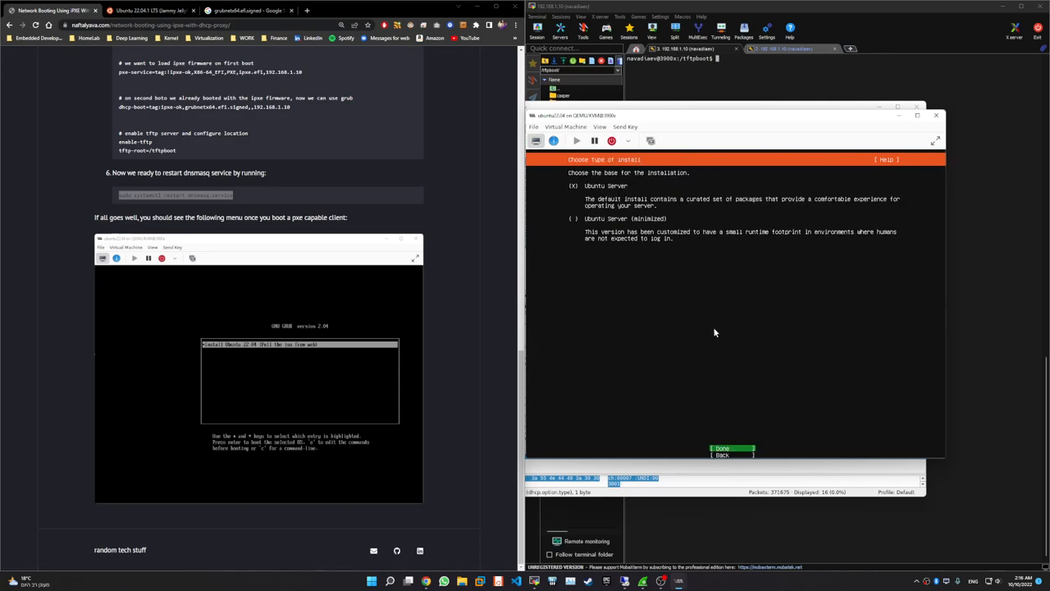
Accept the default Ubuntu Server install type, then minimize the VM console window.
left_click(722, 448)
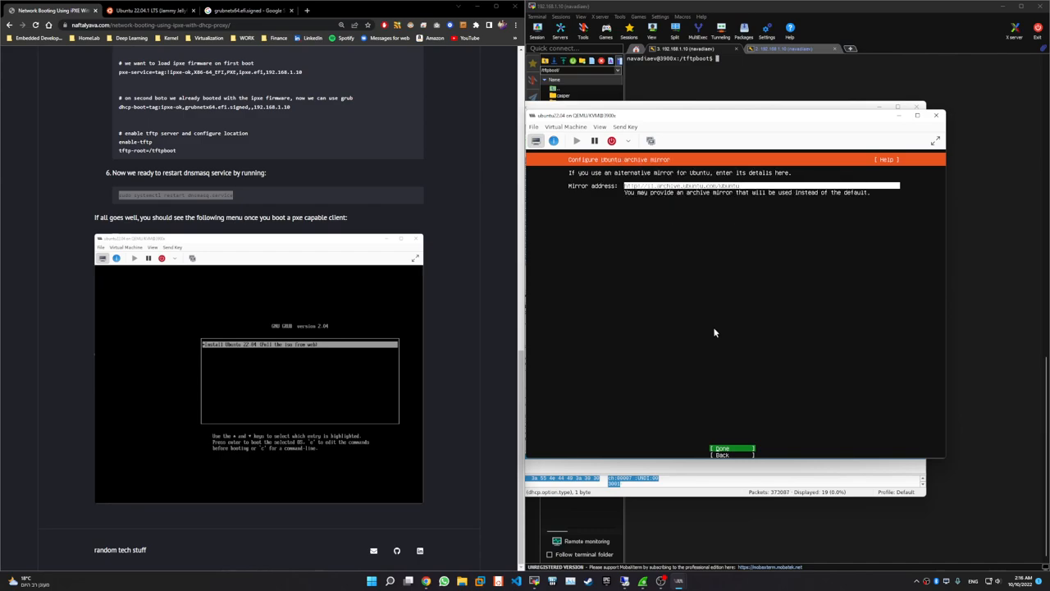
left_click(730, 448)
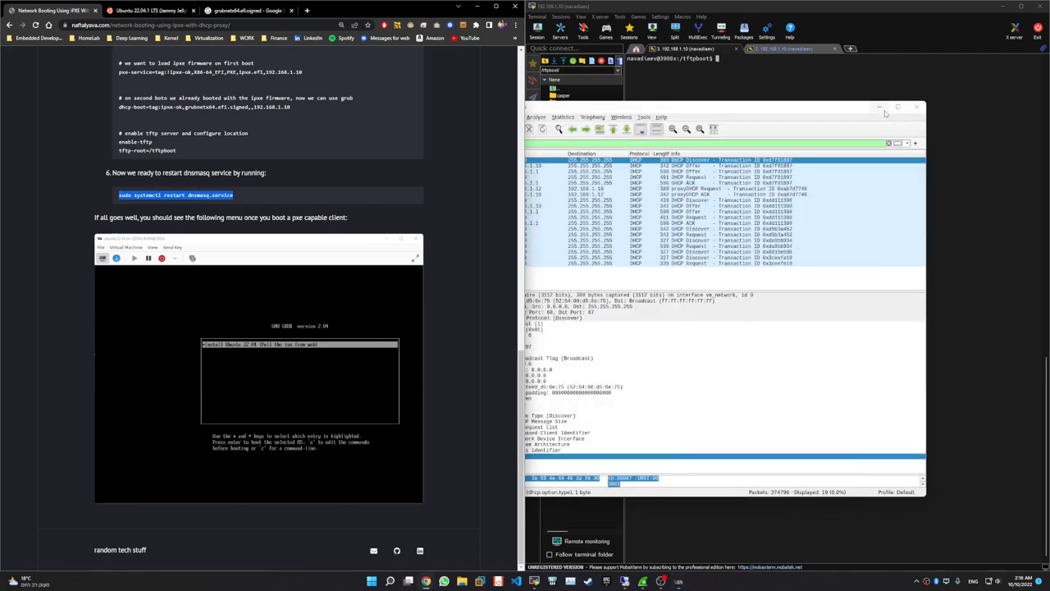
mouse_move(880, 108)
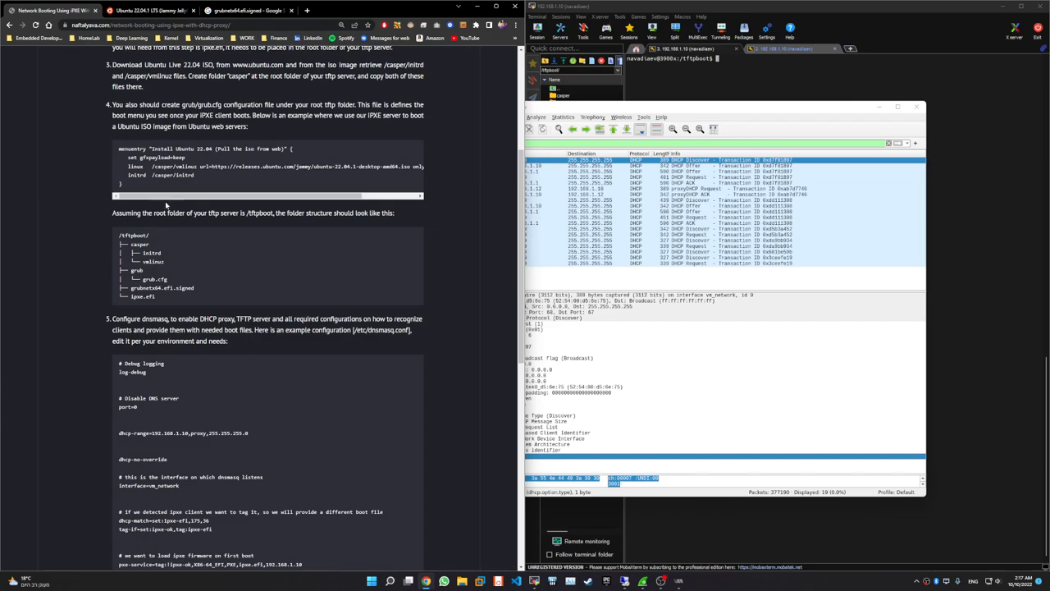
scroll("up", 3)
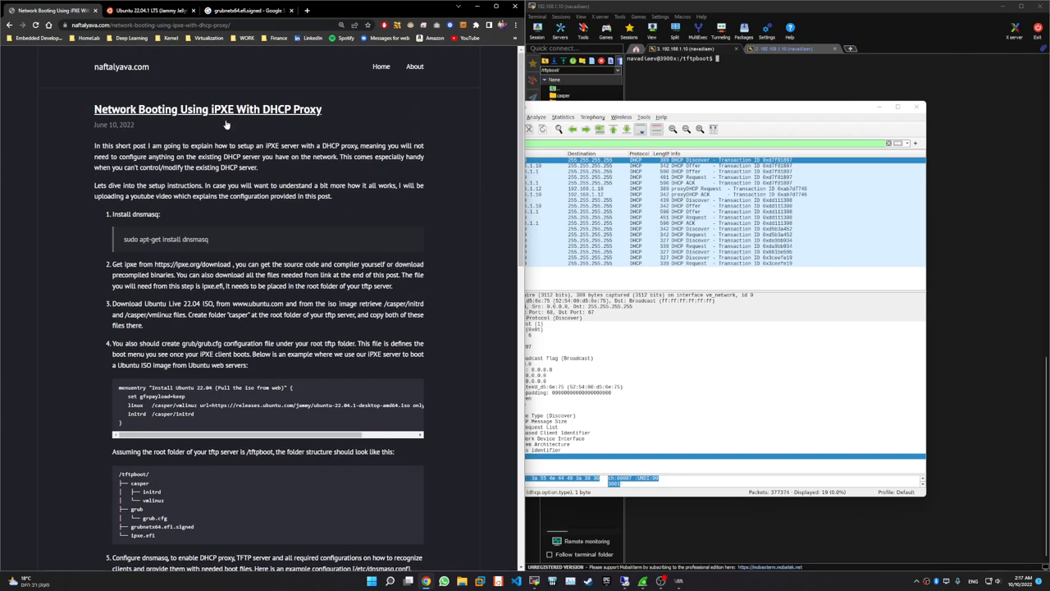
scroll("down", 3)
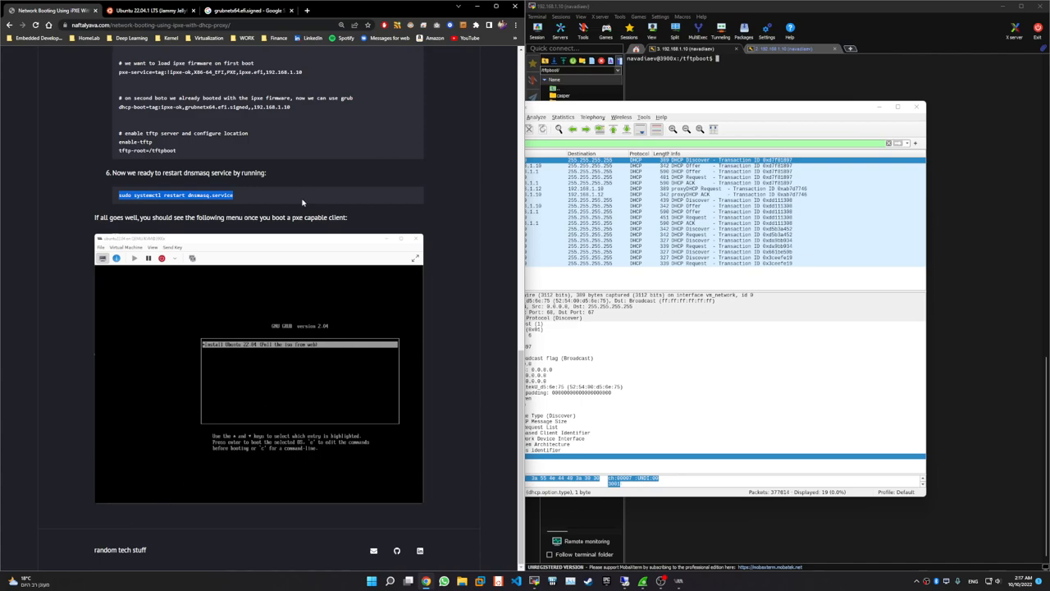
mouse_move(315, 159)
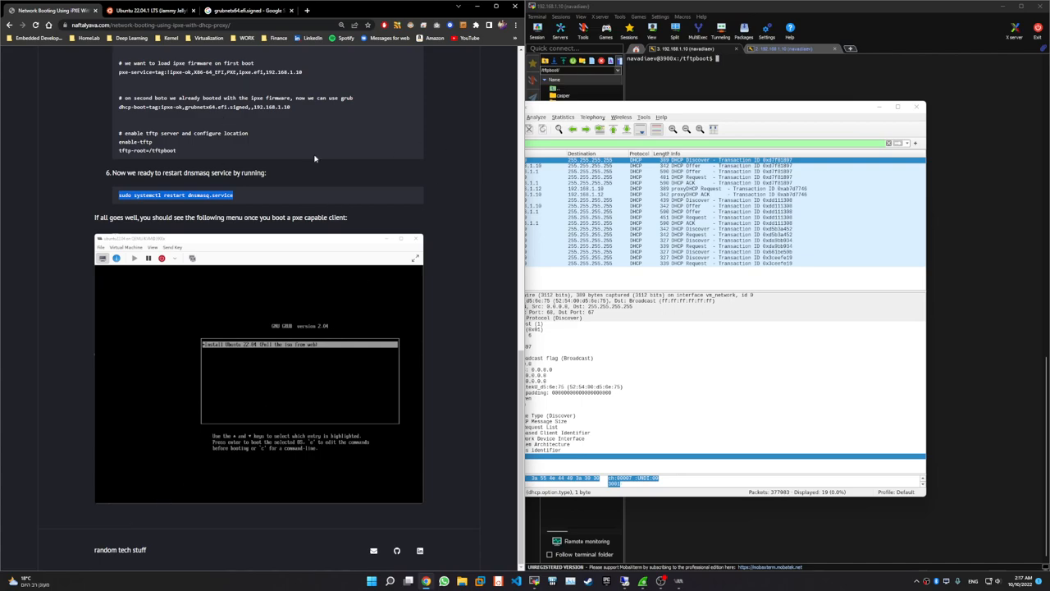